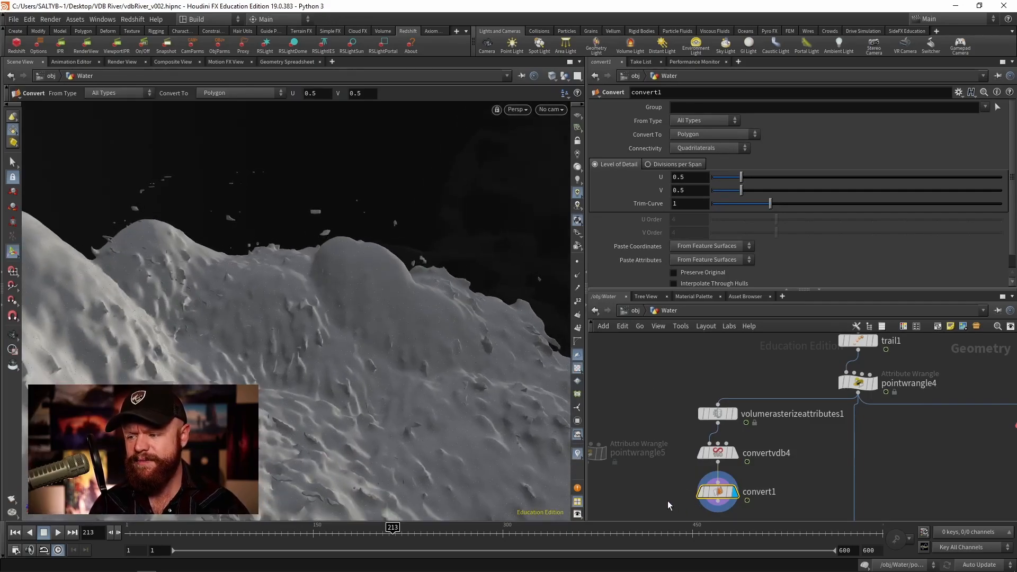
- Display the raw water particles by selecting volumerasterizeattributes1
click(716, 452)
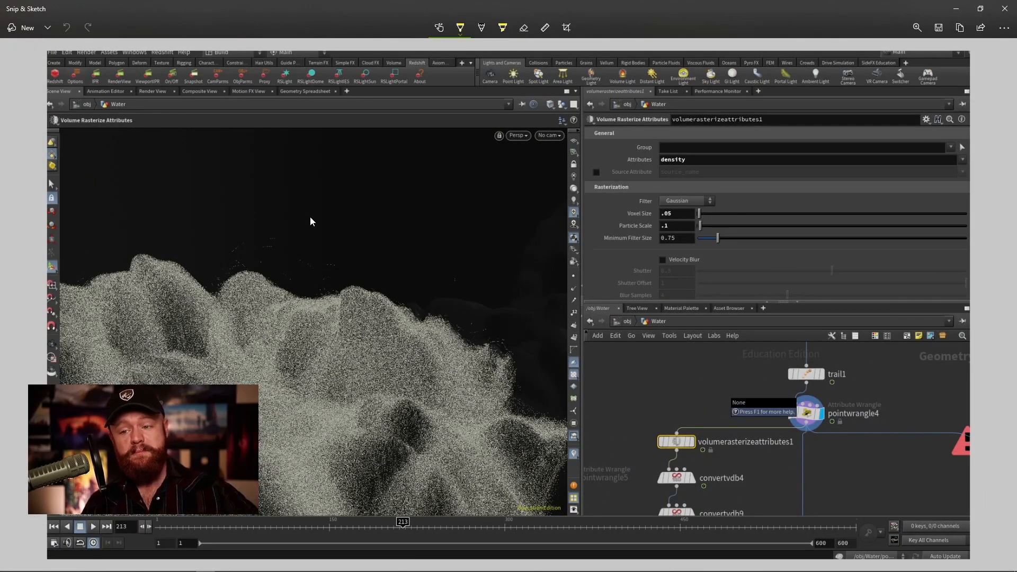
mouse_move(305, 213)
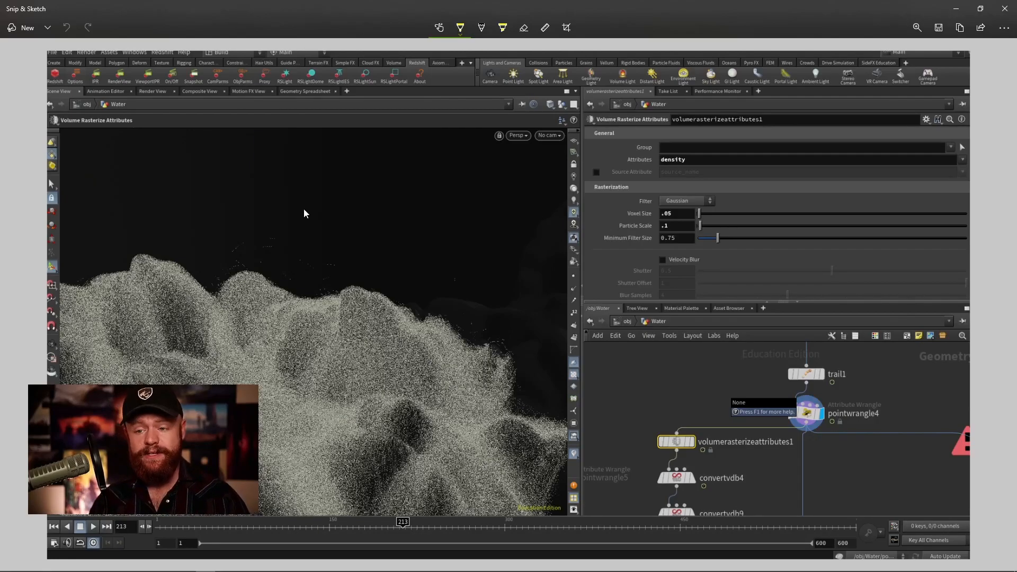
mouse_move(269, 250)
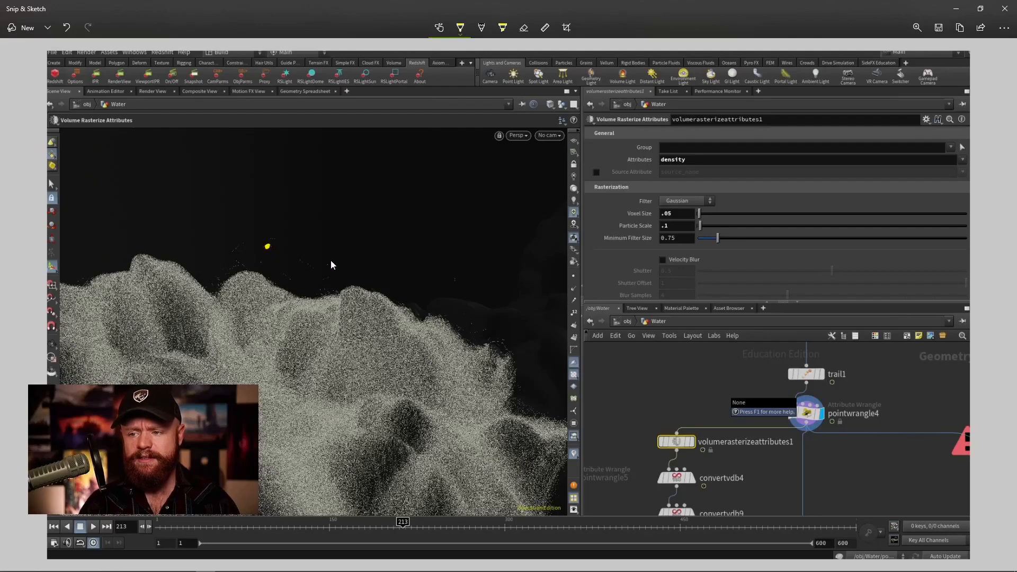
mouse_move(307, 172)
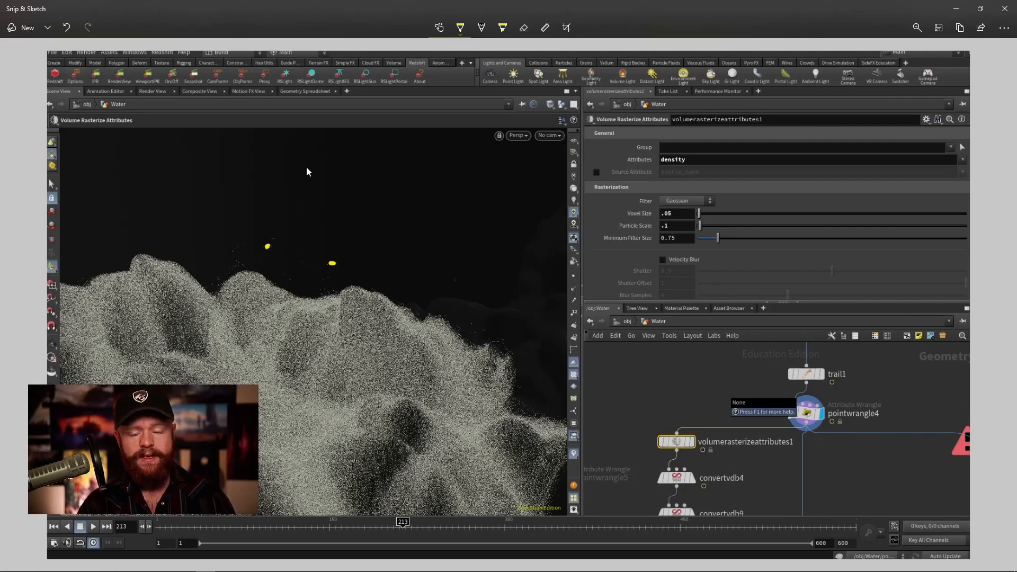
mouse_move(277, 181)
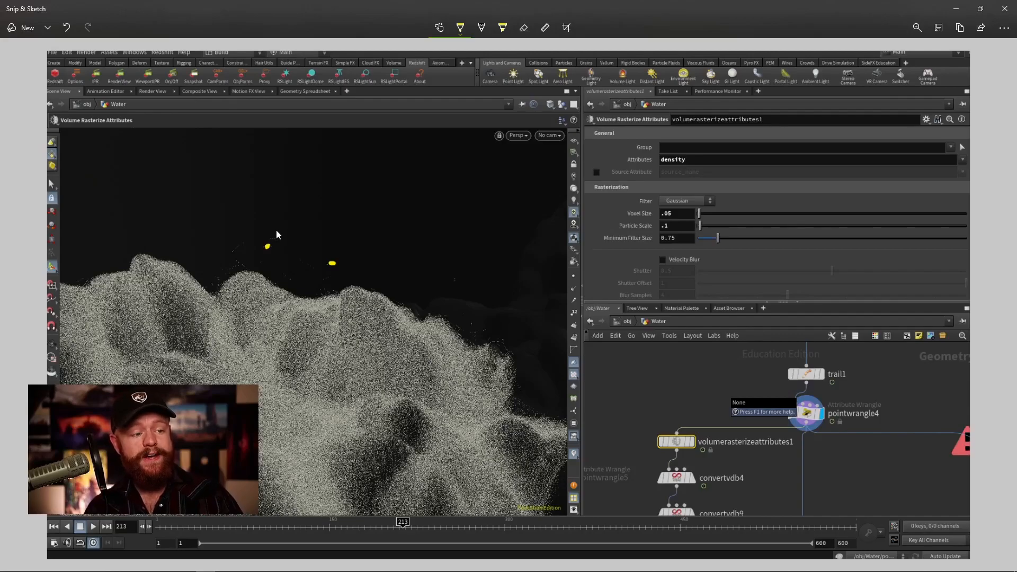
mouse_move(268, 252)
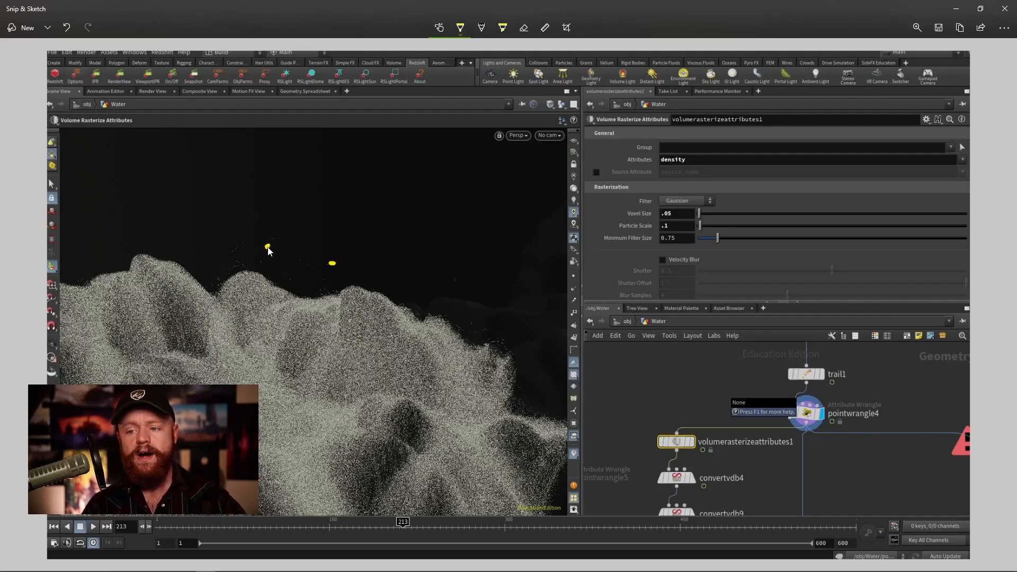
mouse_move(287, 248)
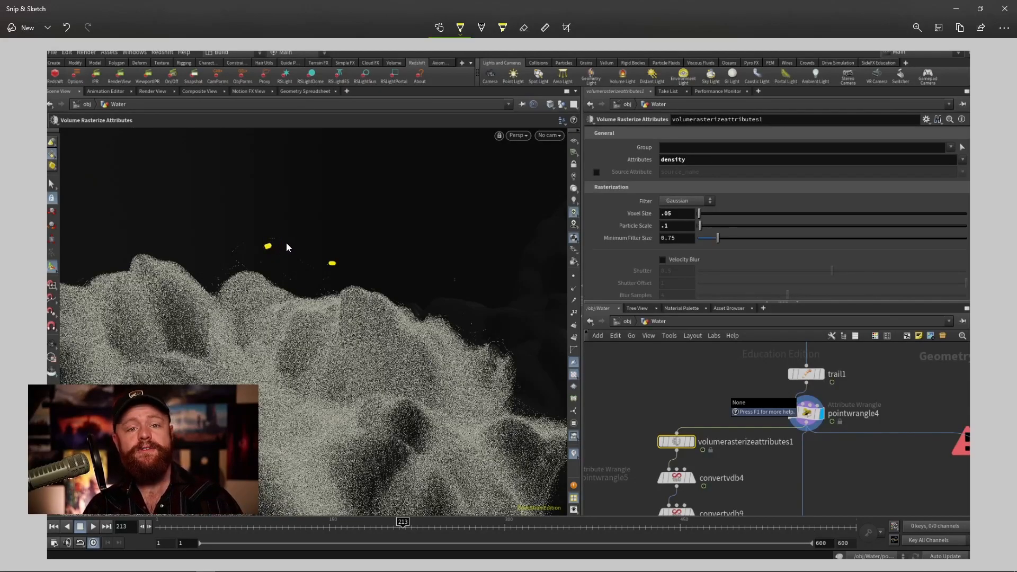
mouse_move(264, 229)
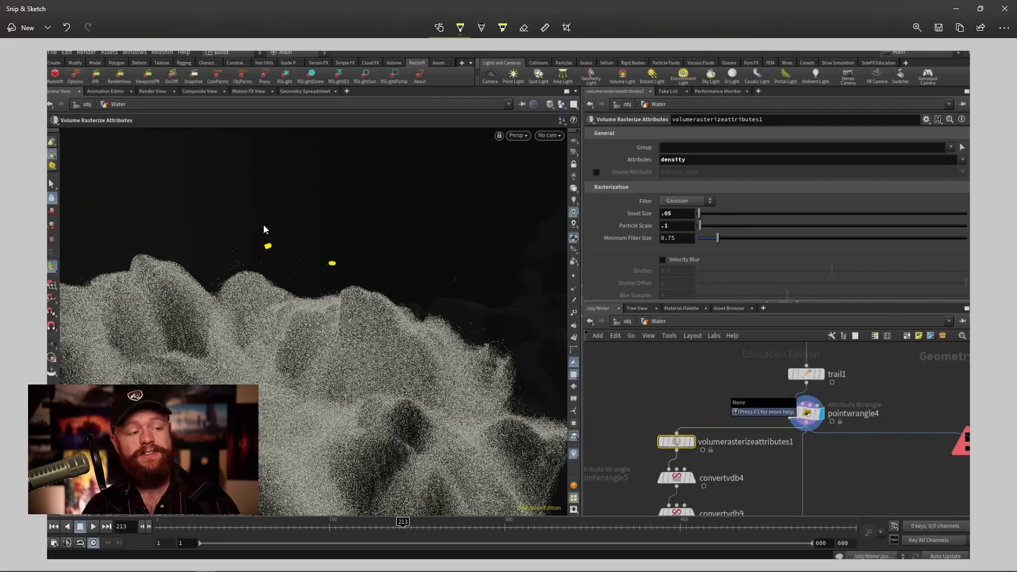
mouse_move(259, 233)
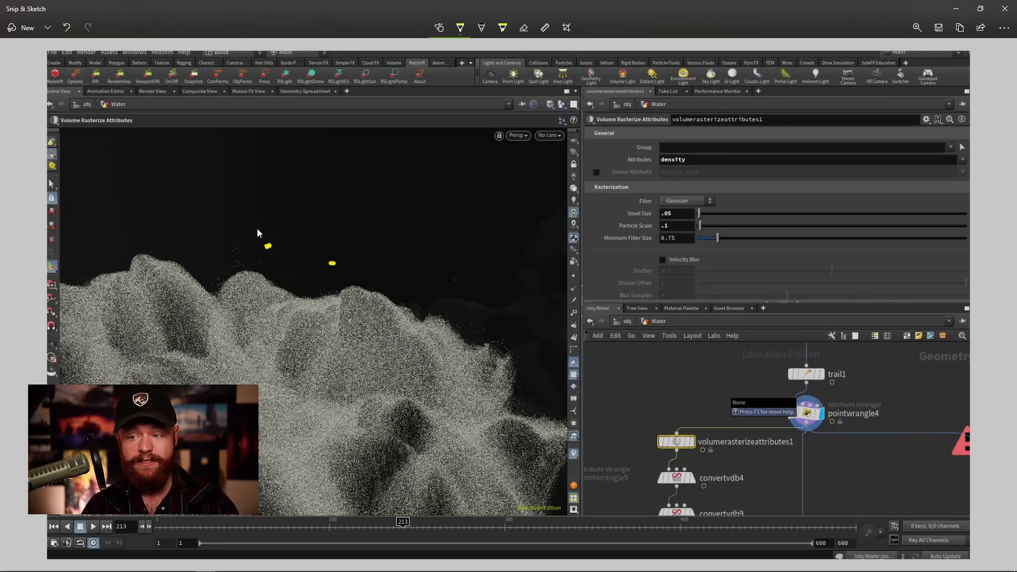
mouse_move(278, 224)
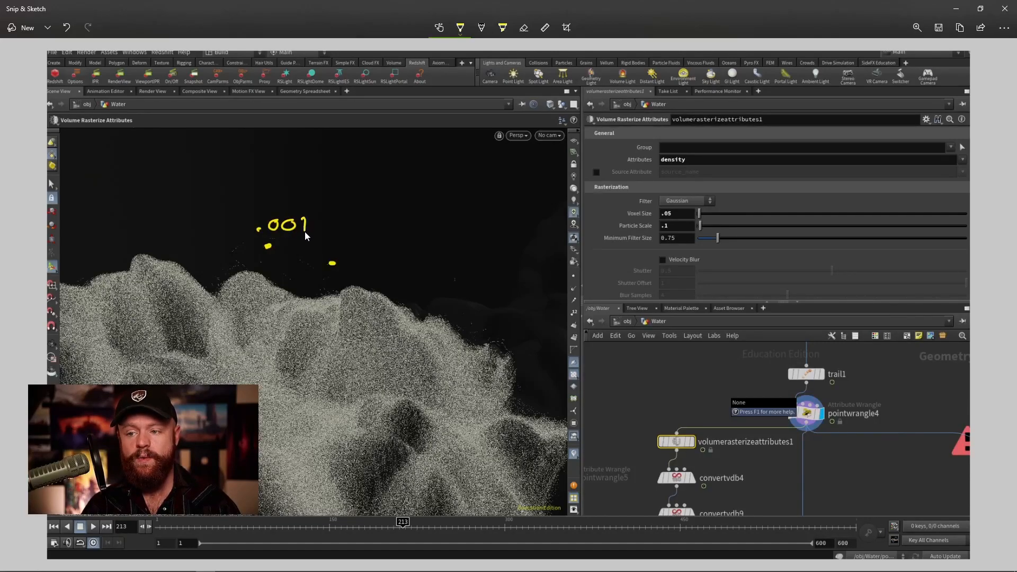
mouse_move(164, 267)
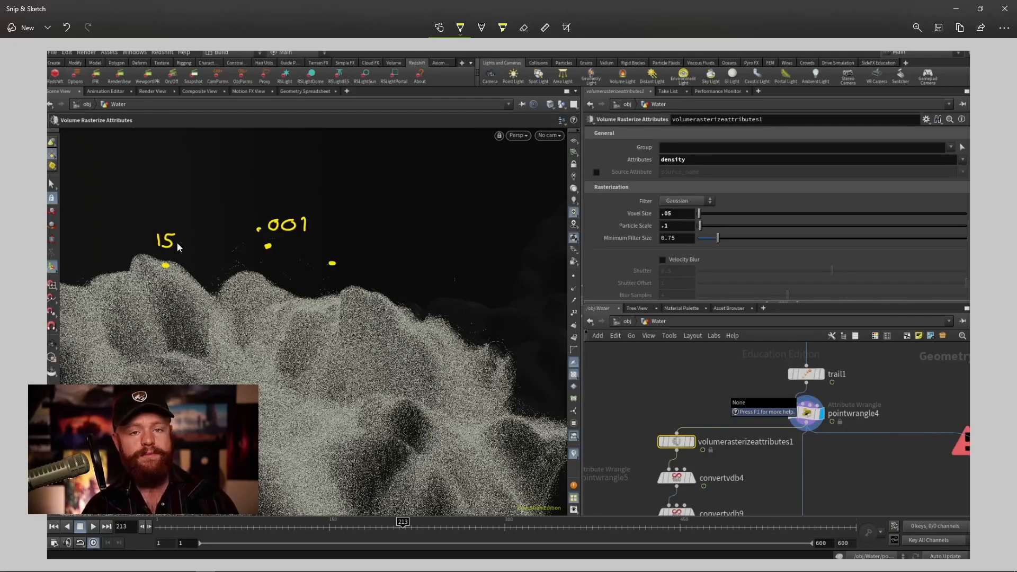
mouse_move(378, 151)
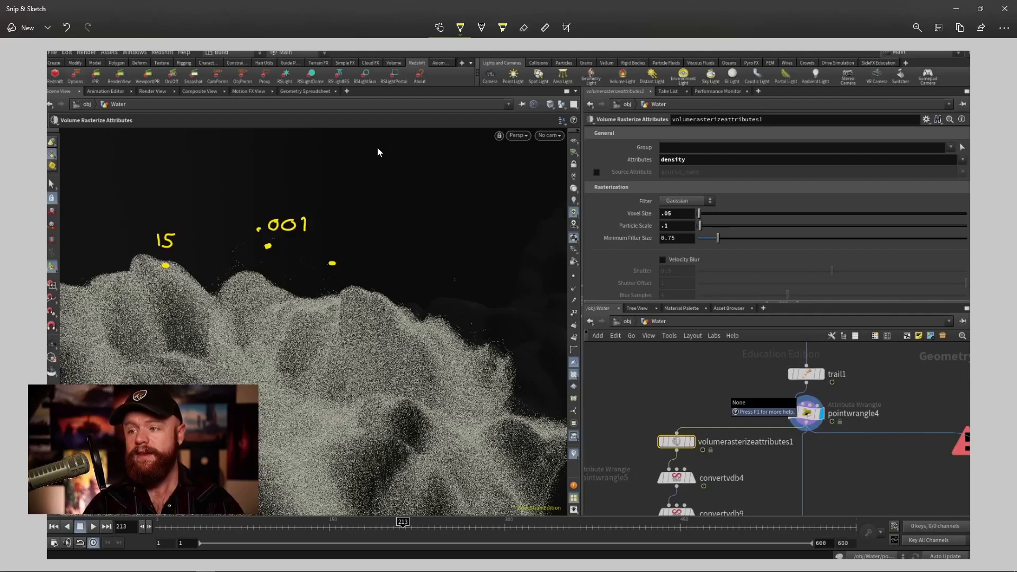
mouse_move(267, 248)
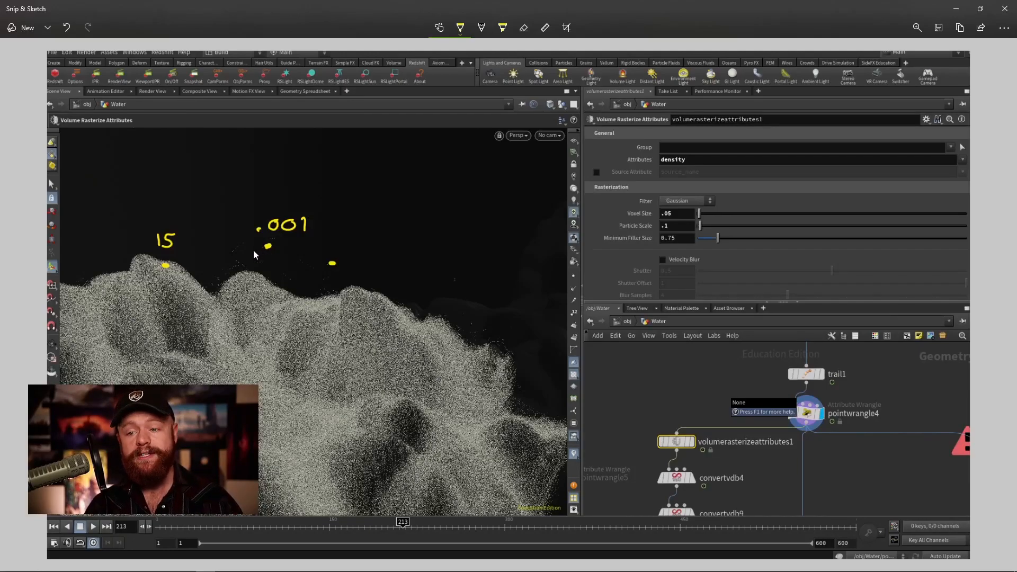
mouse_move(258, 255)
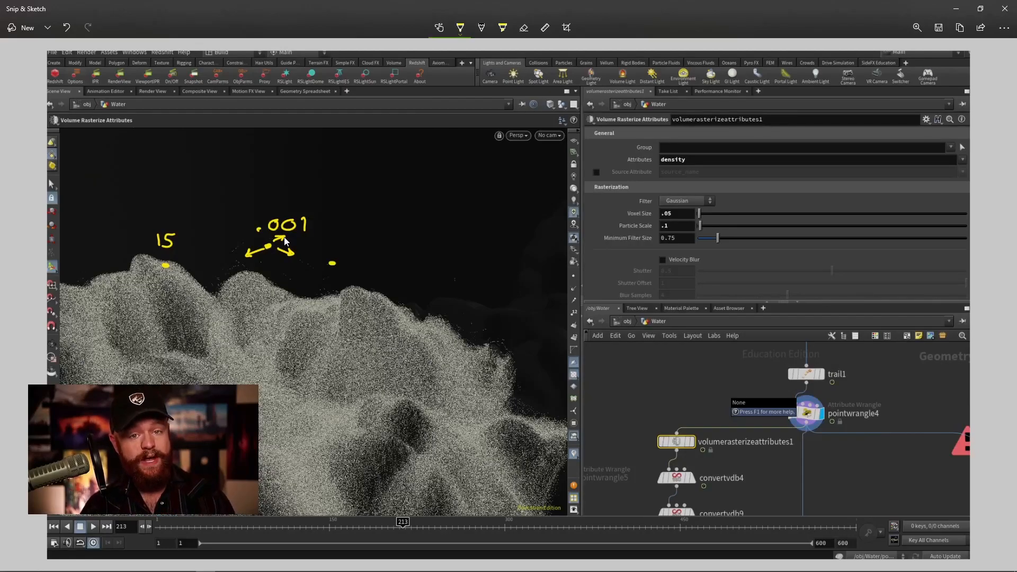
mouse_move(244, 229)
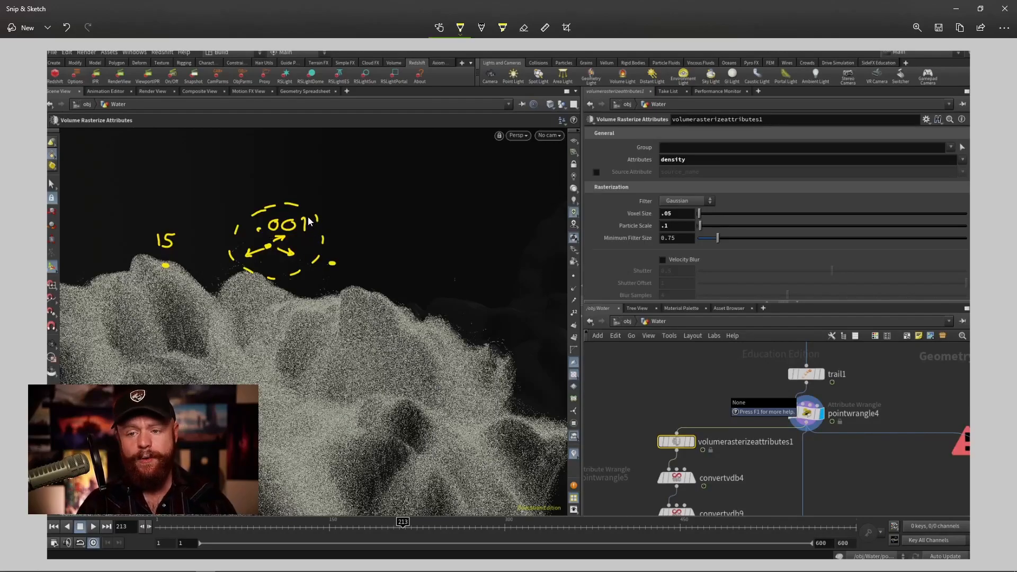
mouse_move(272, 252)
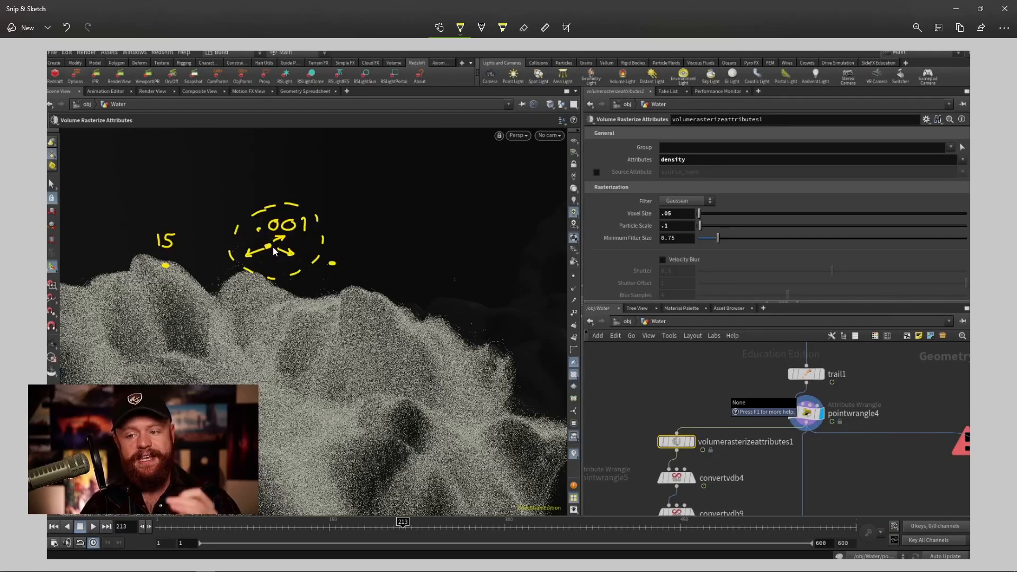
mouse_move(280, 261)
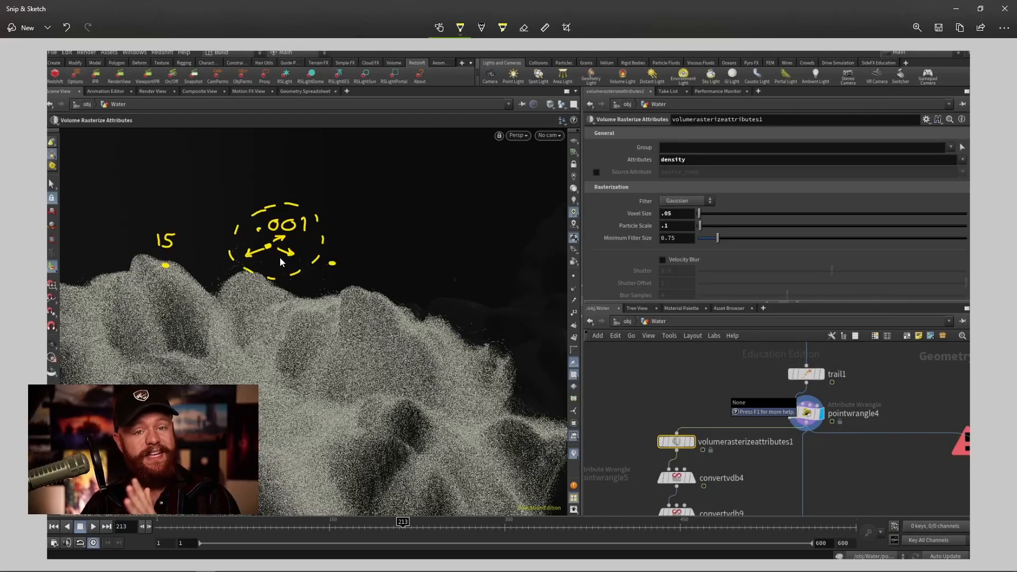
mouse_move(232, 169)
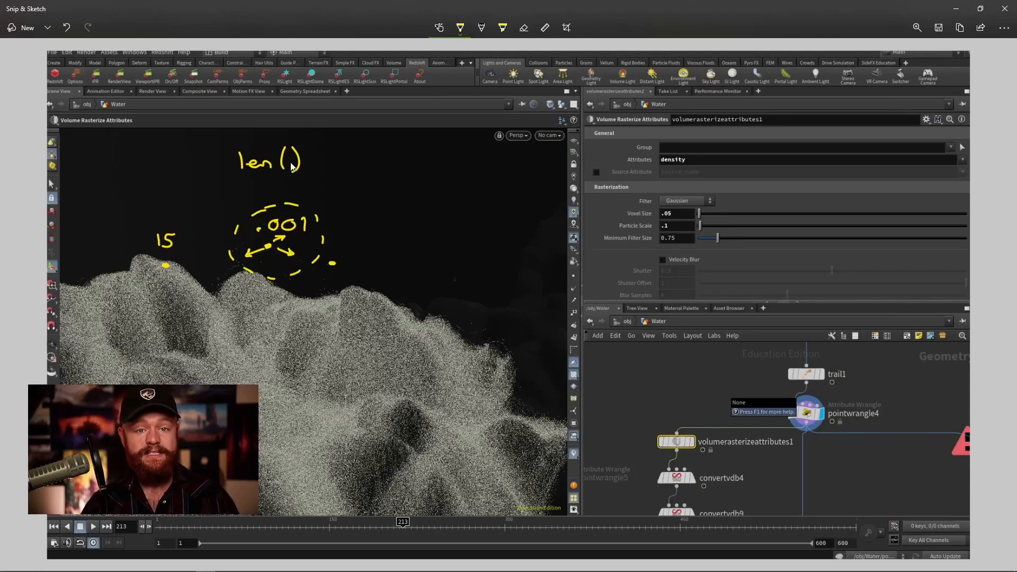
mouse_move(273, 260)
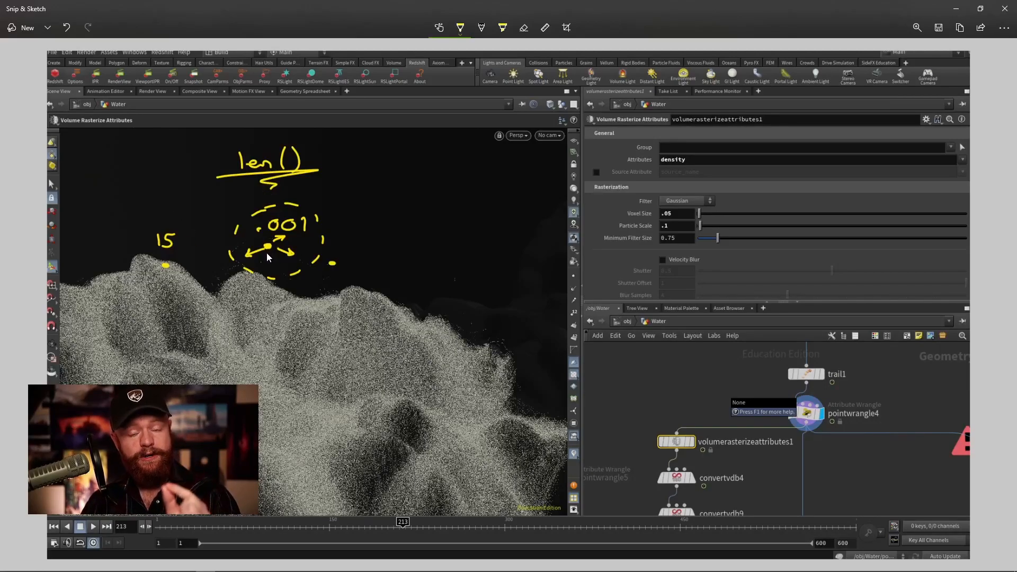
mouse_move(172, 258)
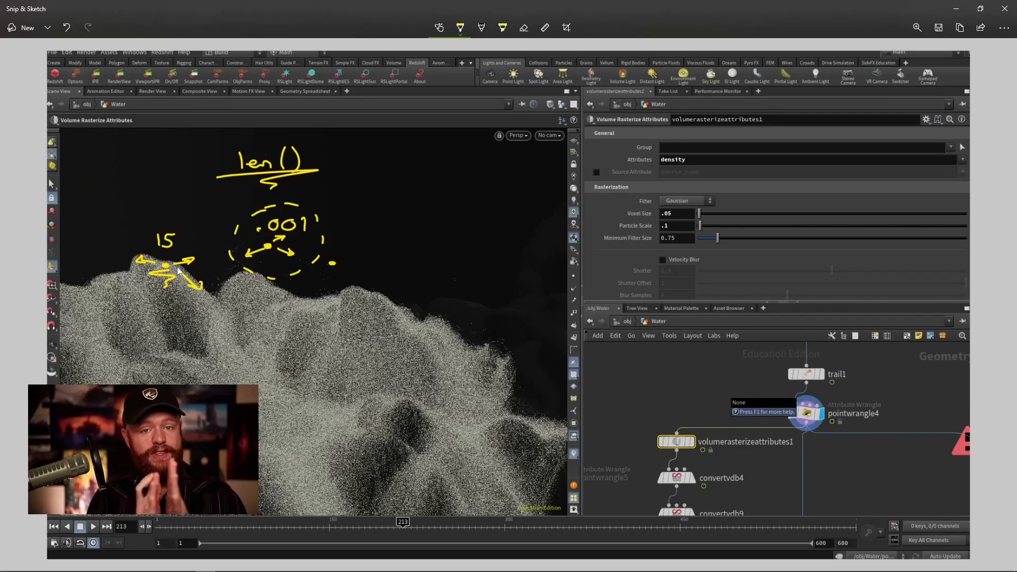
mouse_move(186, 227)
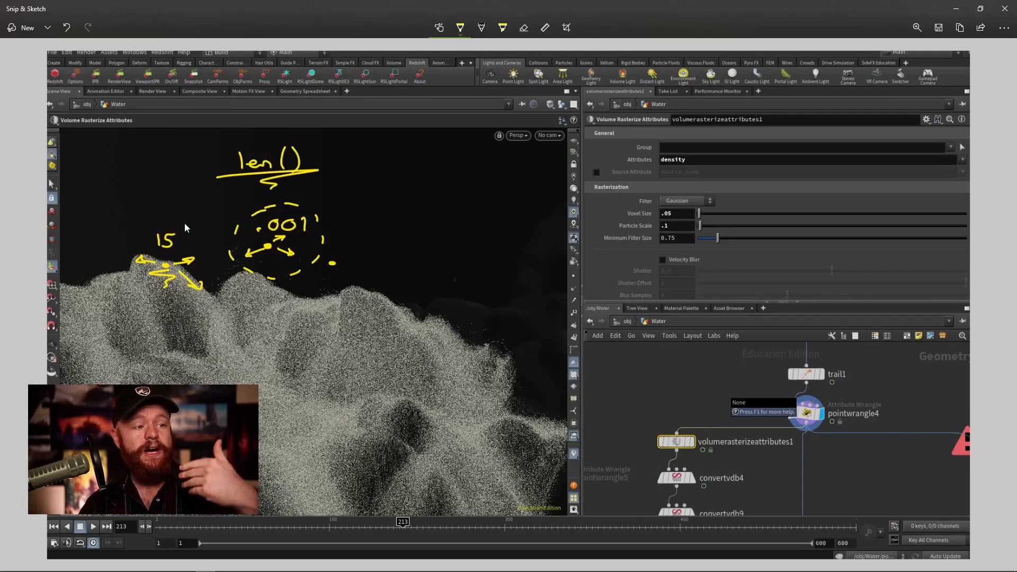
mouse_move(178, 209)
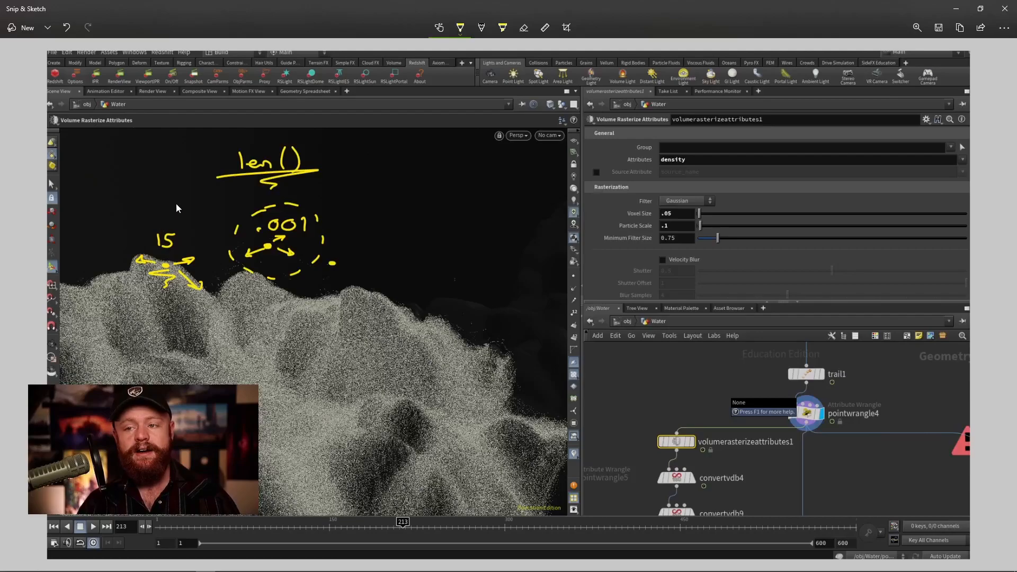
mouse_move(489, 59)
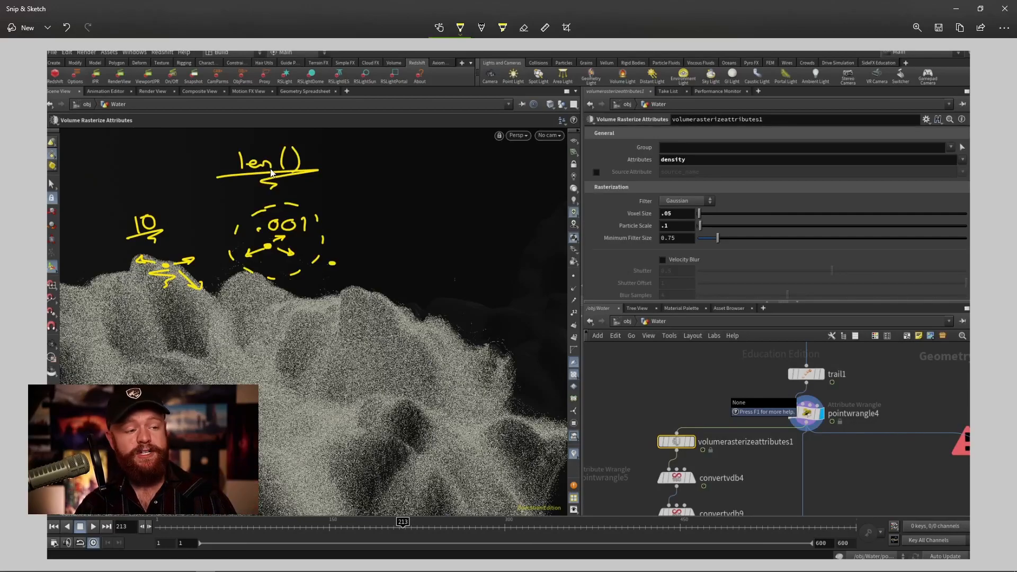
mouse_move(178, 227)
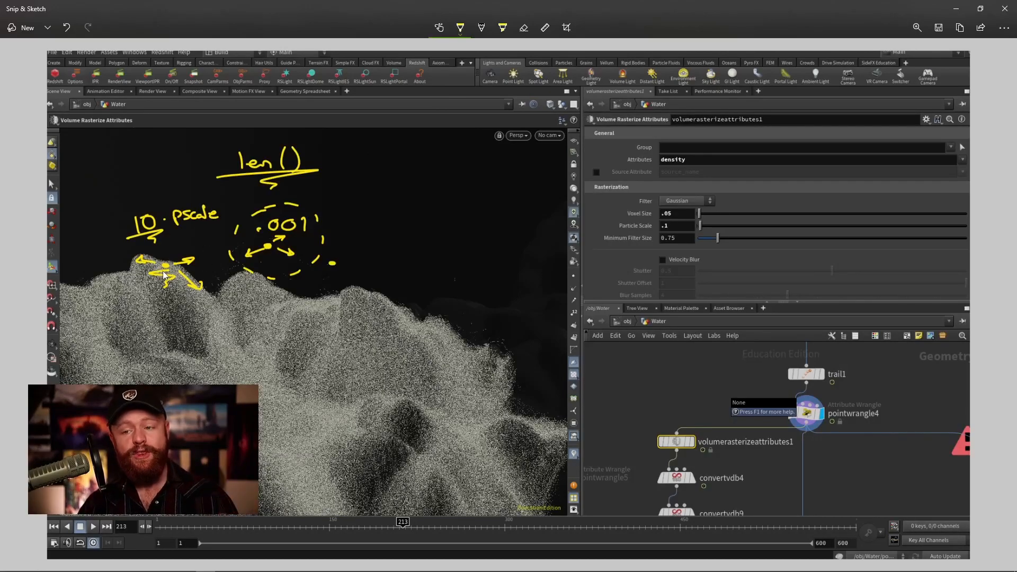
mouse_move(271, 252)
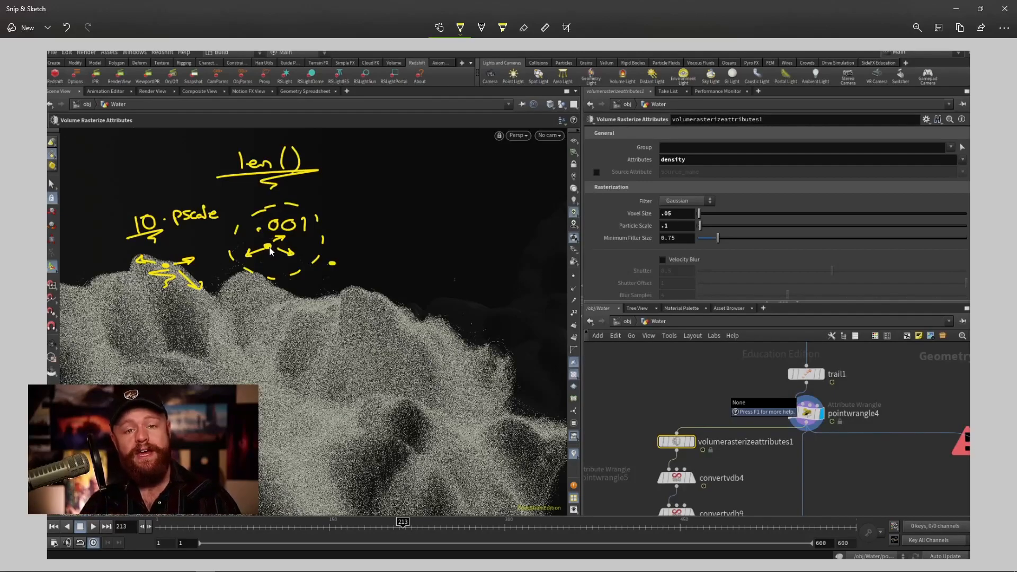
mouse_move(226, 297)
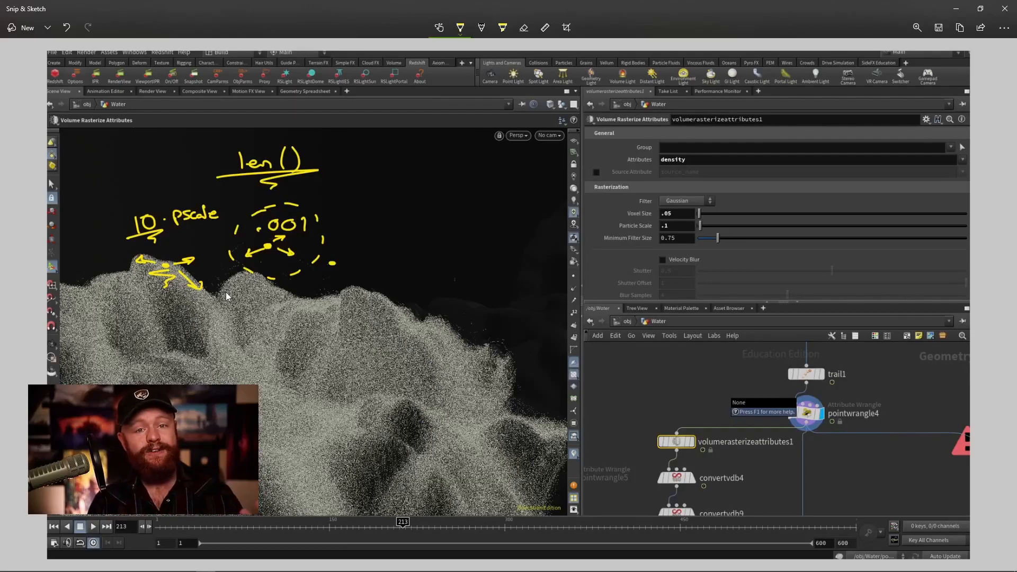
mouse_move(210, 261)
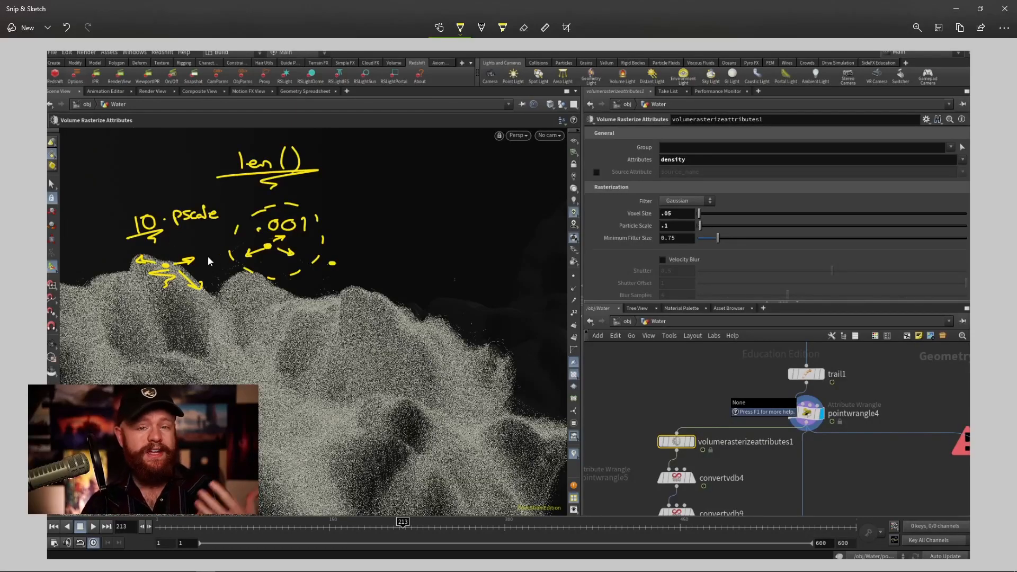
mouse_move(247, 269)
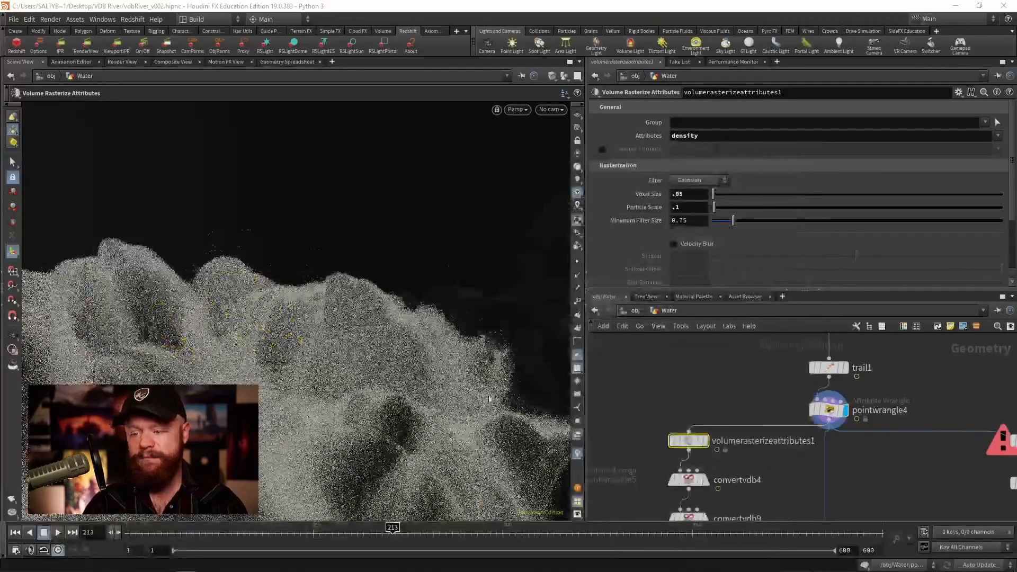
- Review pointwrangle4's code, then add a new Attribute Wrangle (pointwrangle6) to the Water network
click(829, 410)
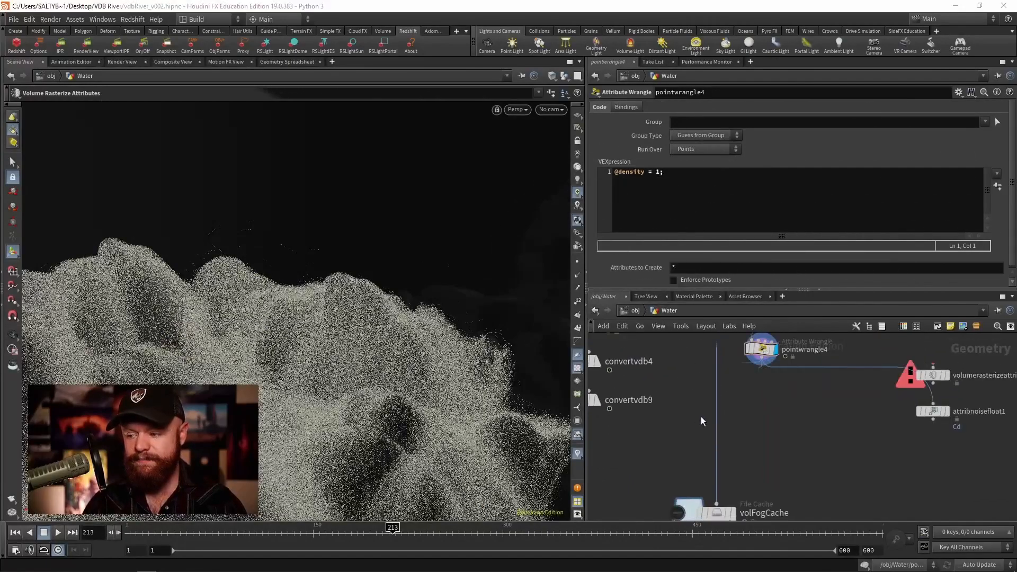
key(Tab)
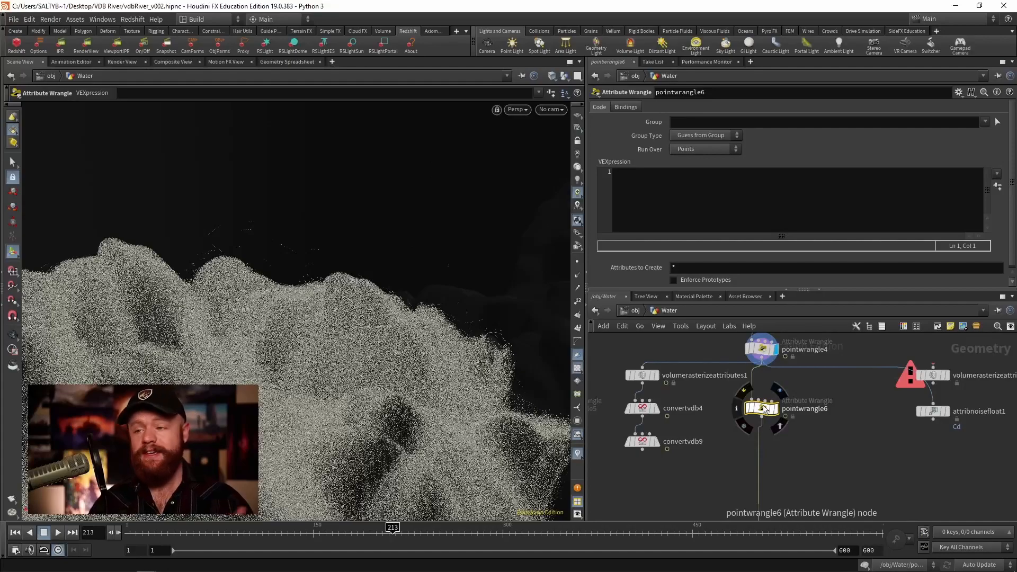
- Begin the VEXpression with nearpoints and dismiss its help page after reviewing it
text(nearpoints();)
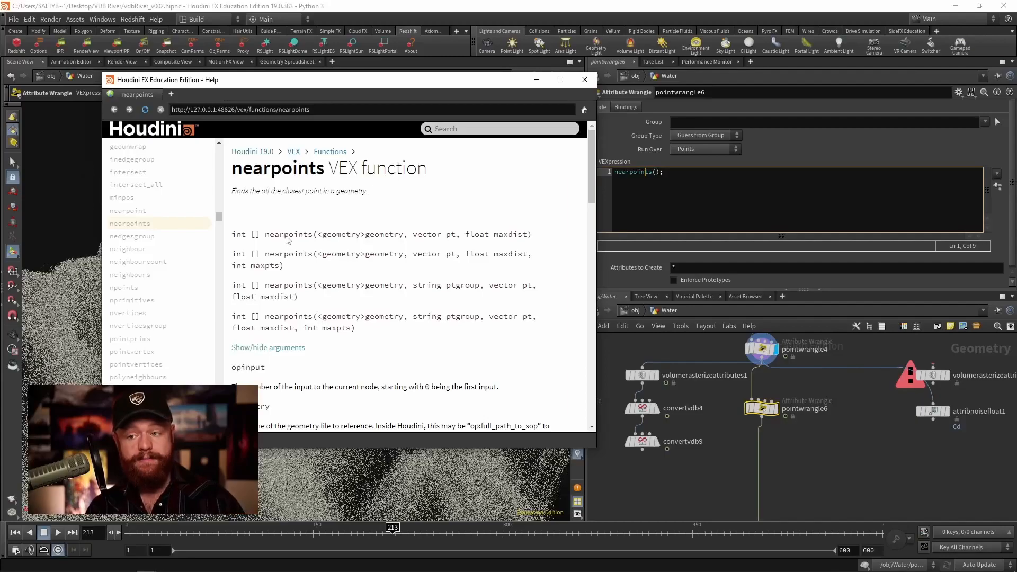
mouse_move(444, 241)
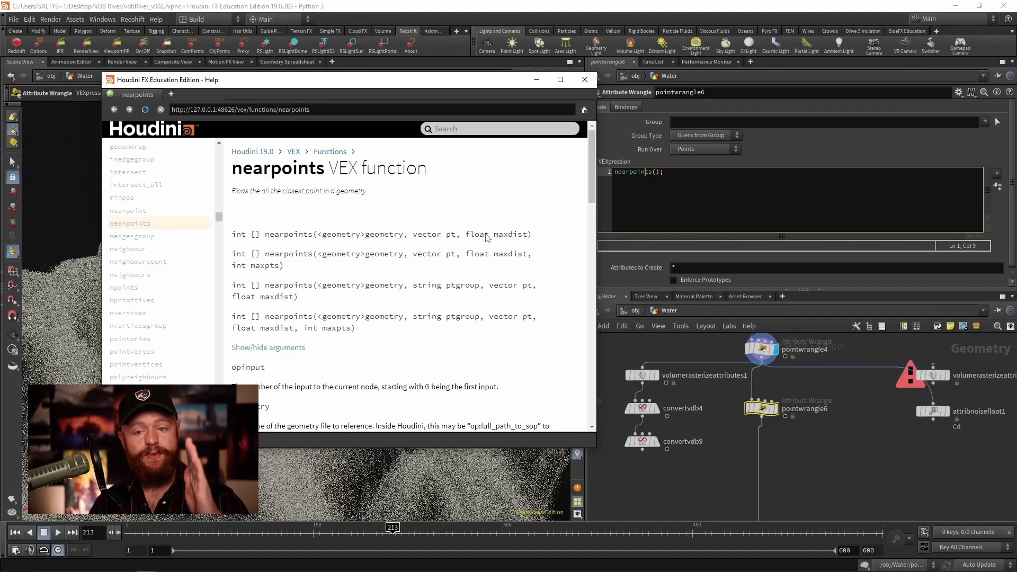
click(583, 80)
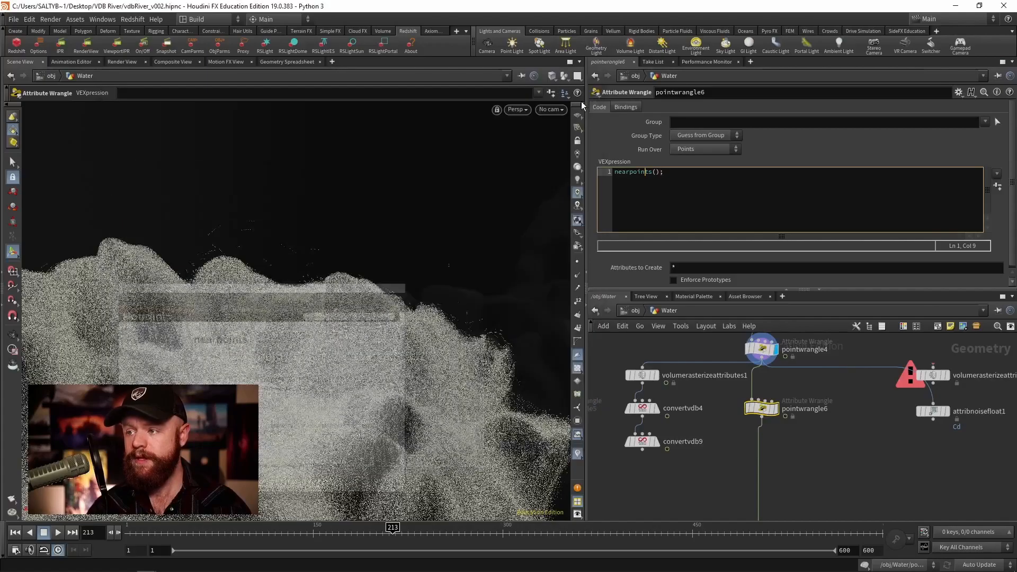
- Write nearpoints(0,@P,chf("maxDist"),chi("maxPnts")) as the wrangle's first call
click(660, 172)
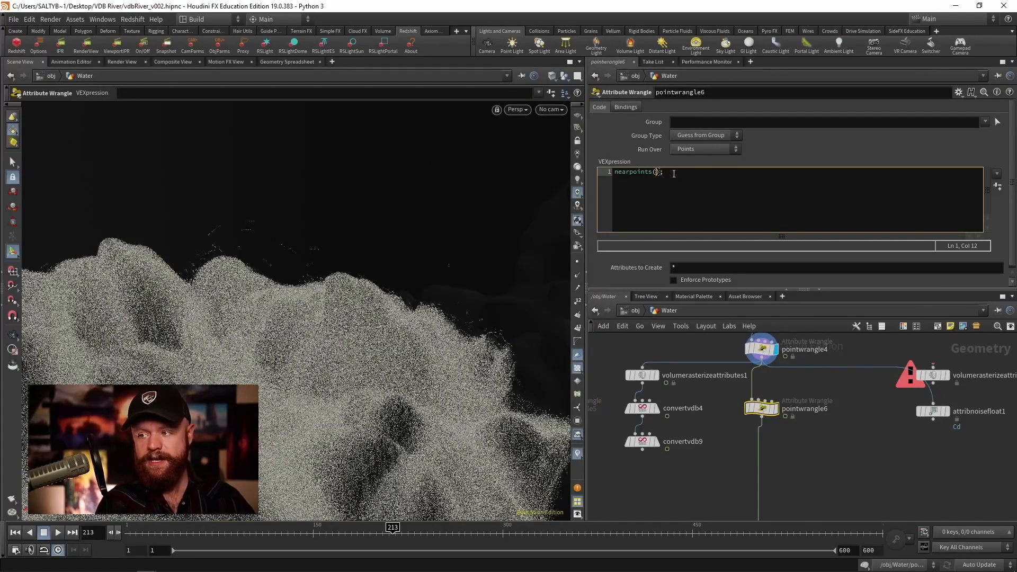
text(0,)
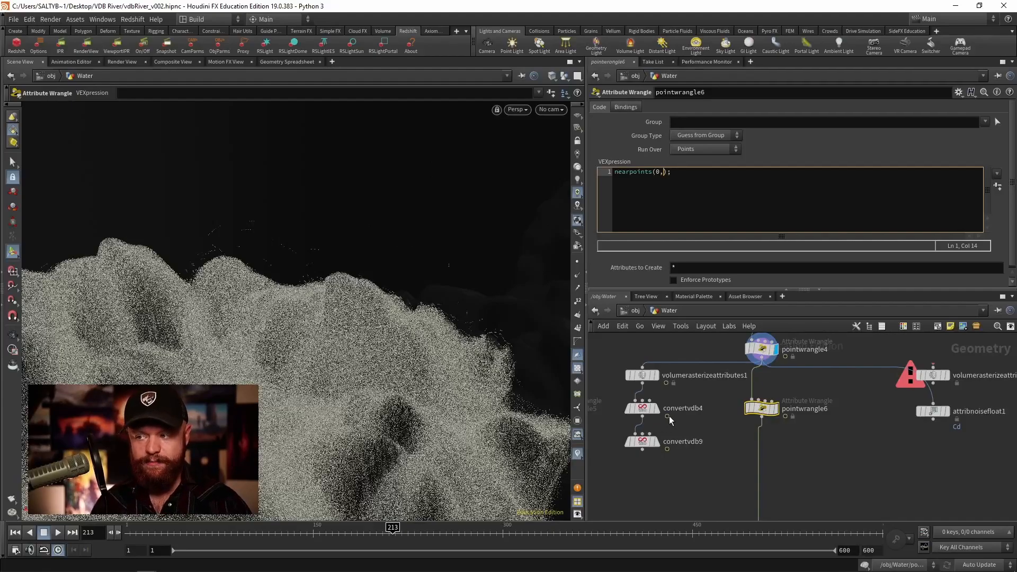
text(@P,)
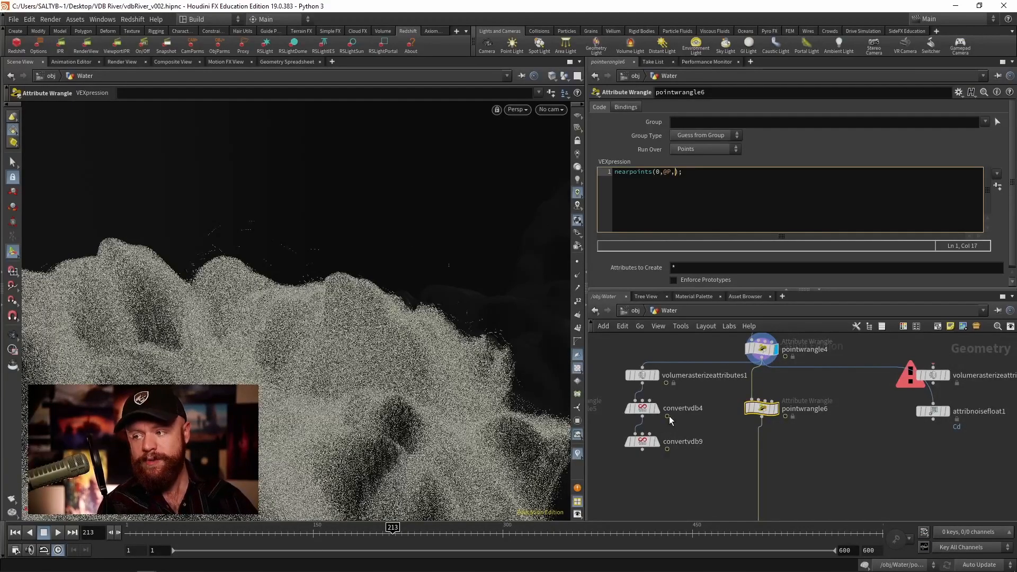
text(chf(")
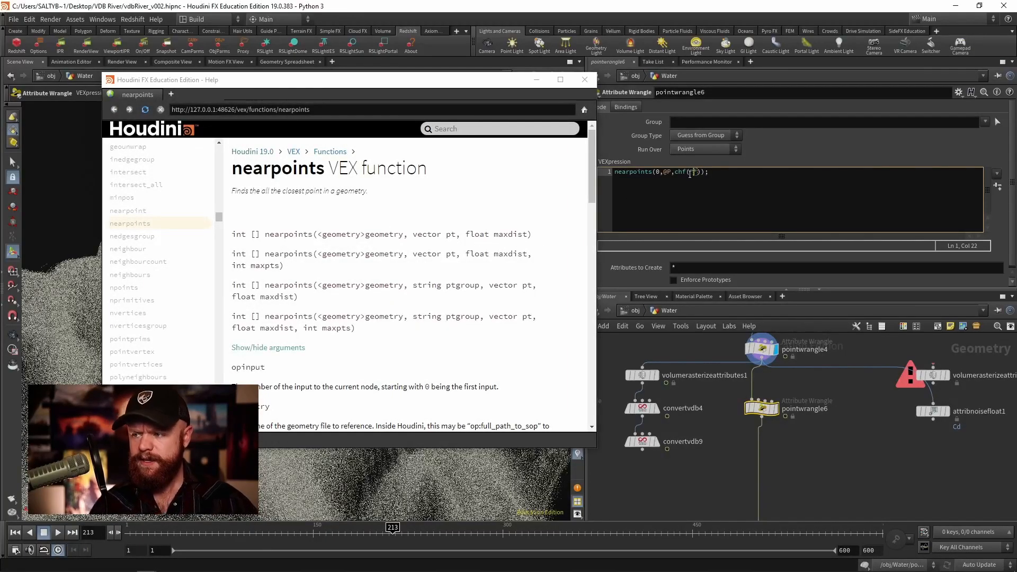
text(maxDist)
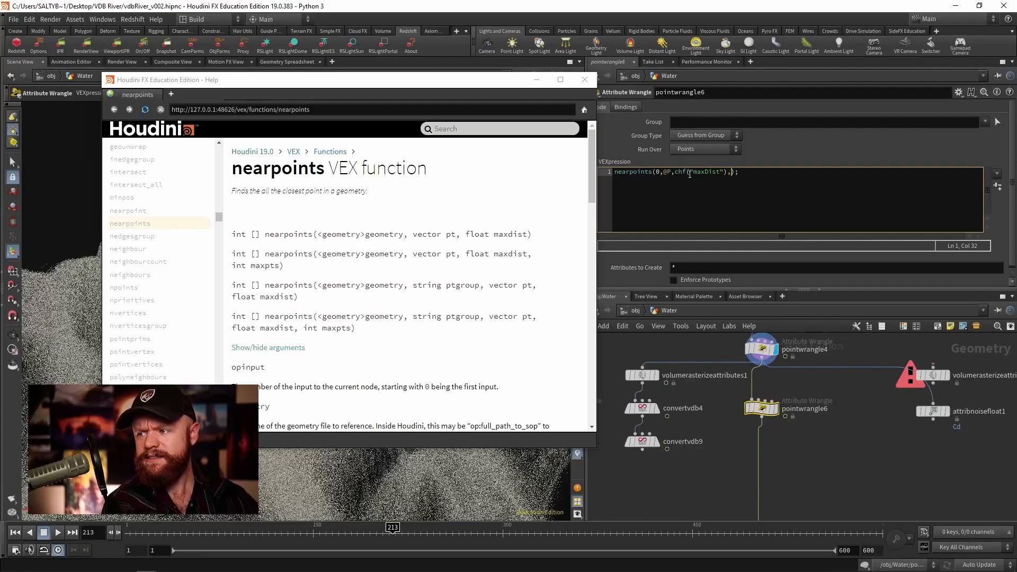
text(ch)
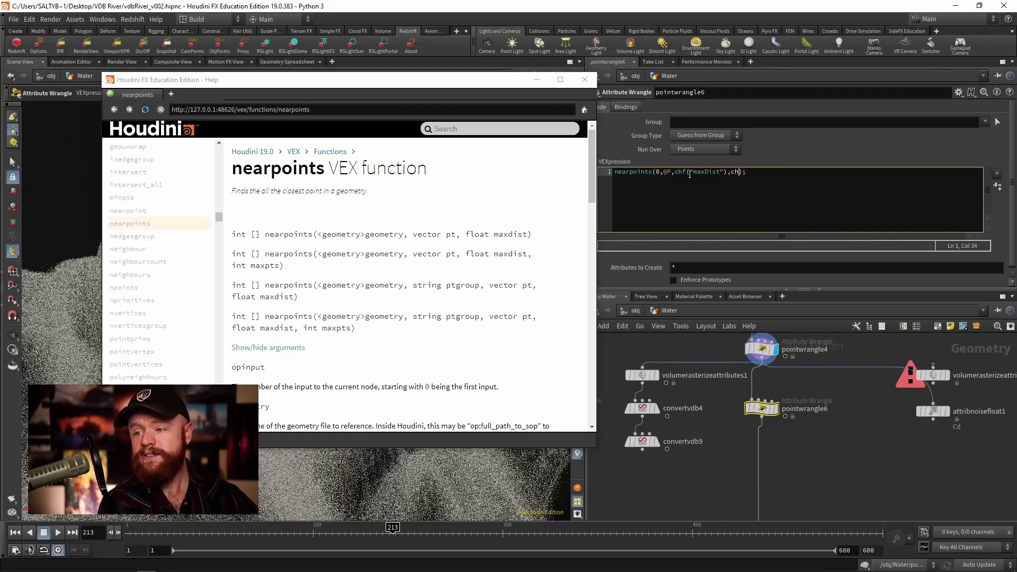
text(i(")
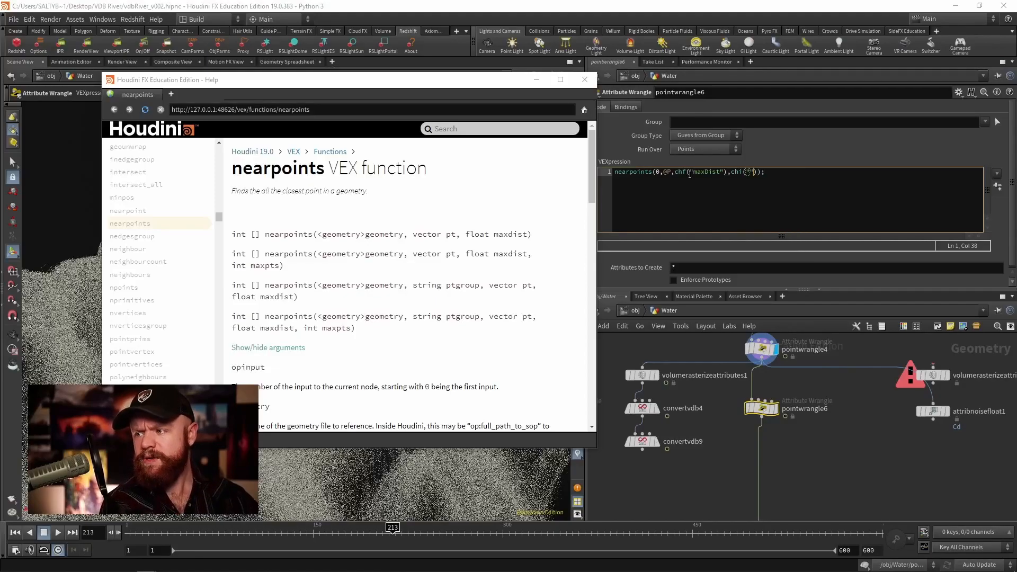
text(maxPnts)
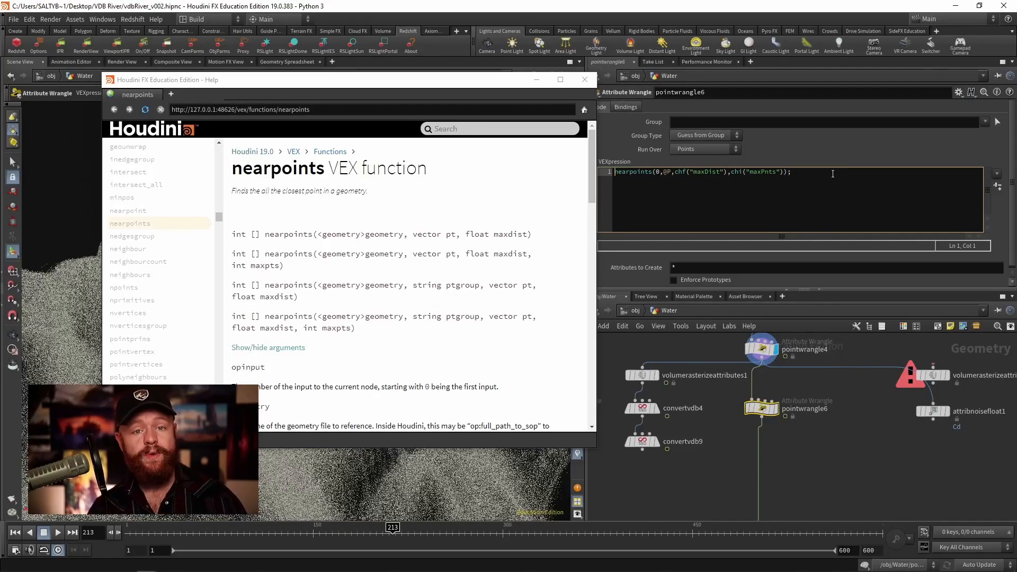
- Assign the nearpoints result to int gatherNearPnts[] and create the Maxdist and Maxpnts spare parameters
click(583, 79)
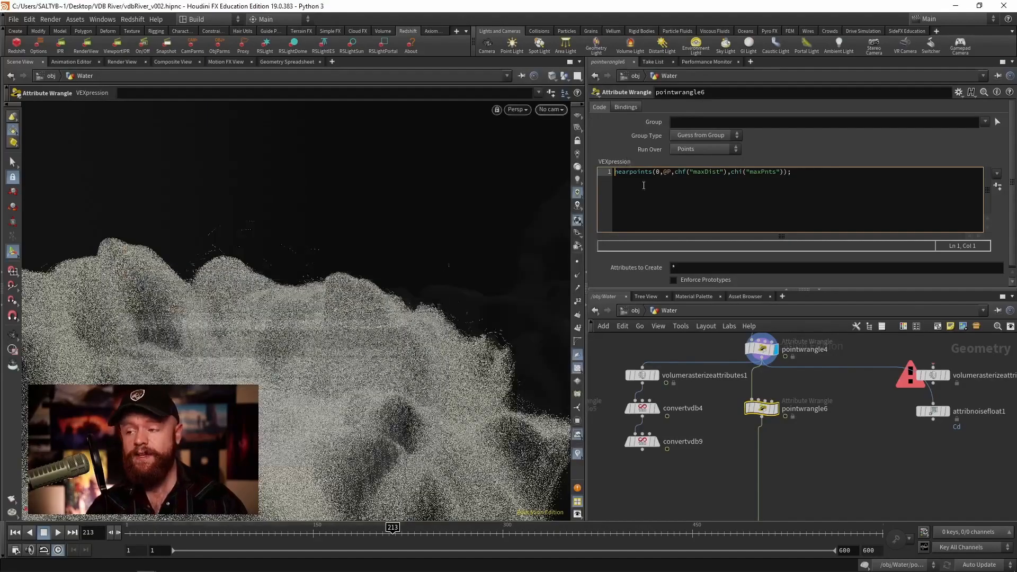
mouse_move(661, 181)
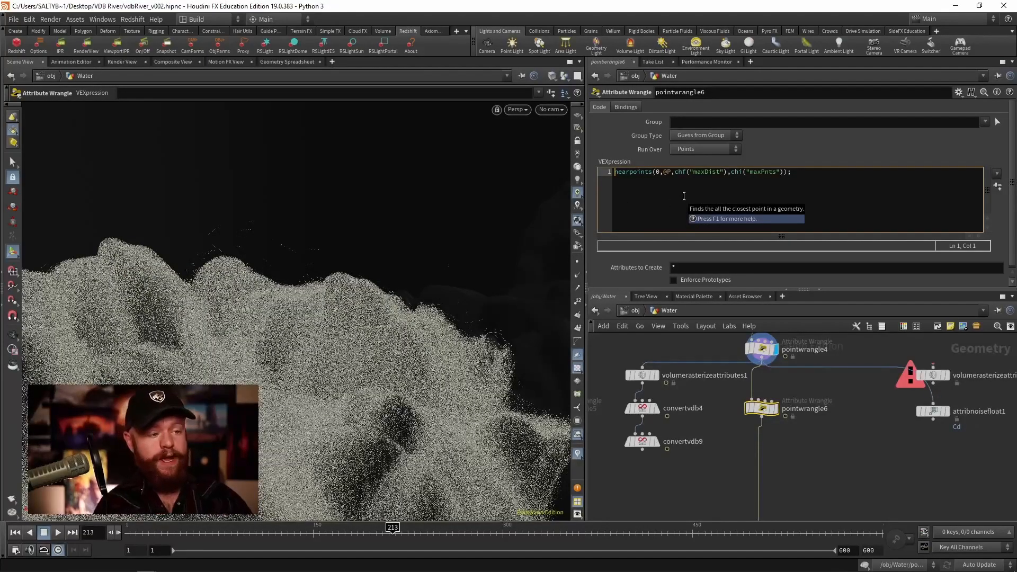
text(int gather)
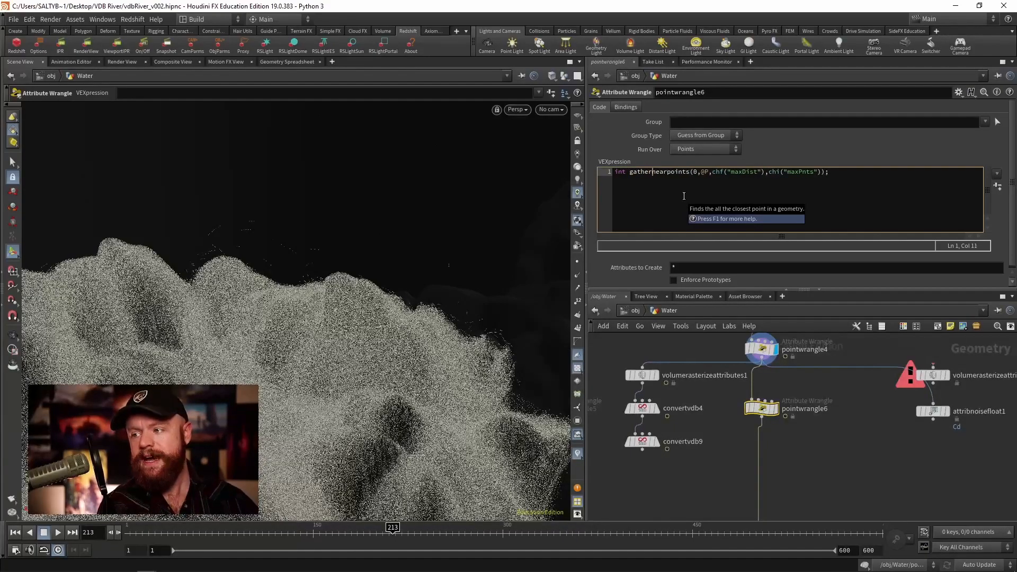
text(NearPnts)
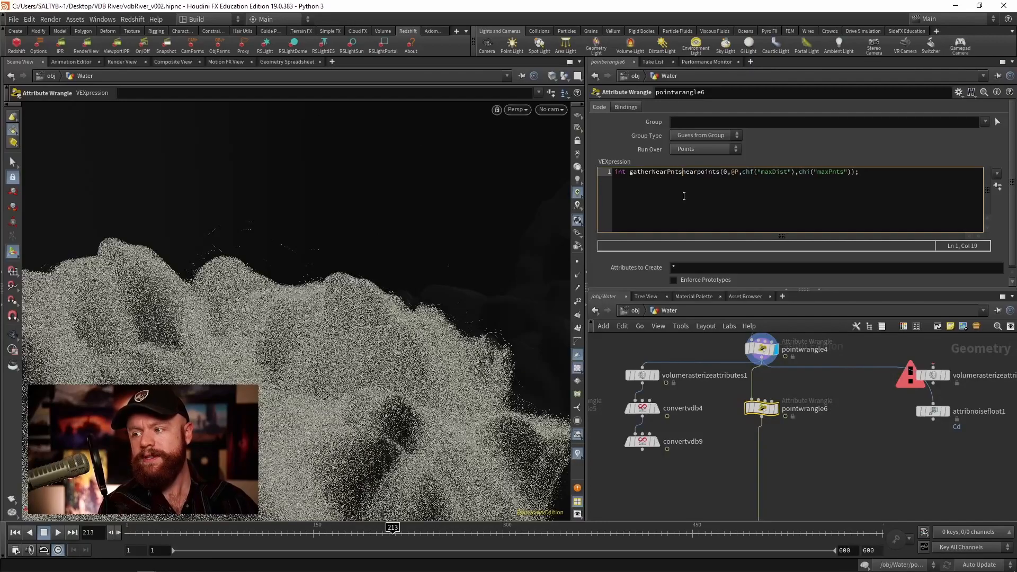
text([] =)
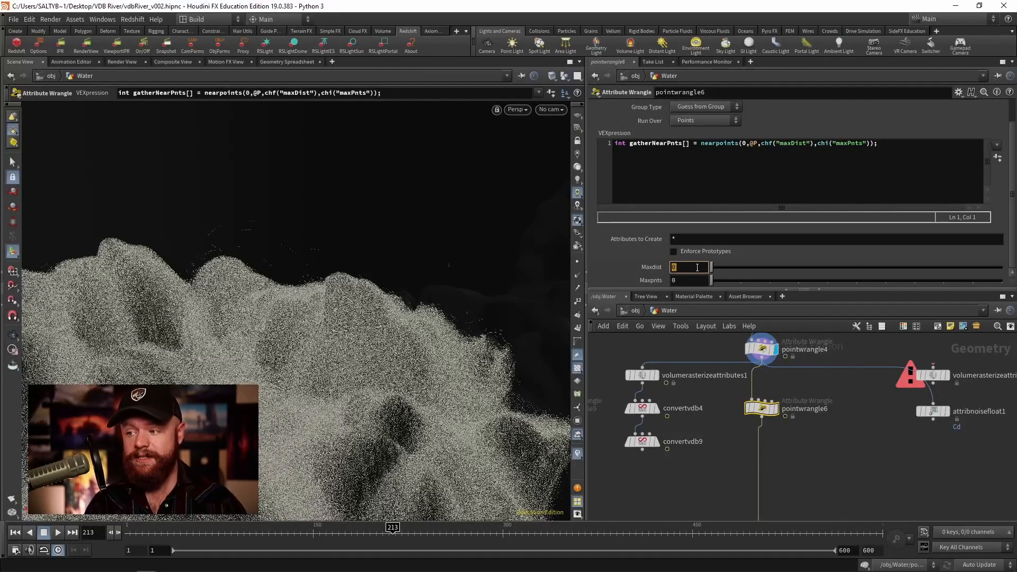
- Set Maxdist to .5 and Maxpnts to 10 on pointwrangle6
text(.5)
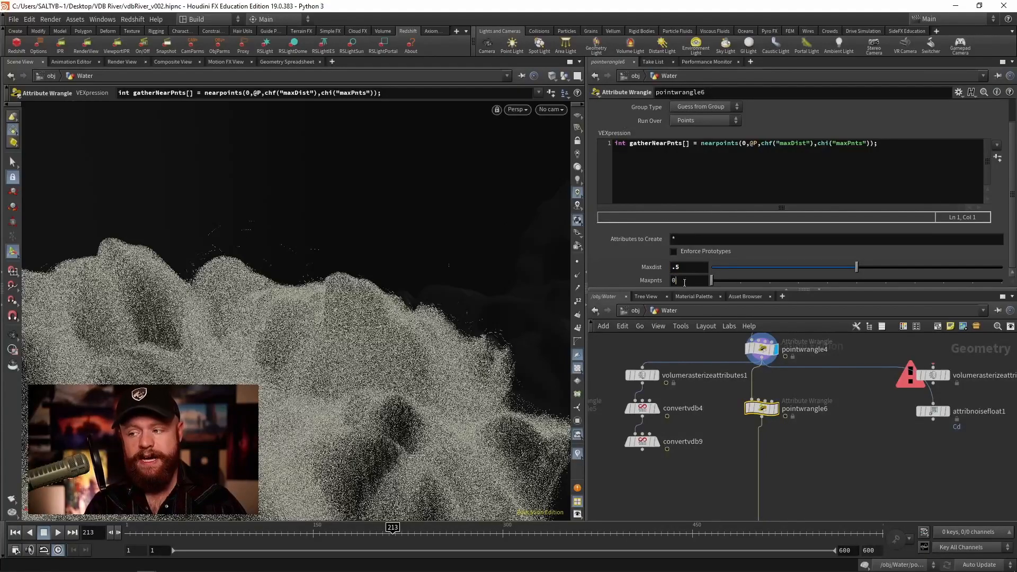
text(10)
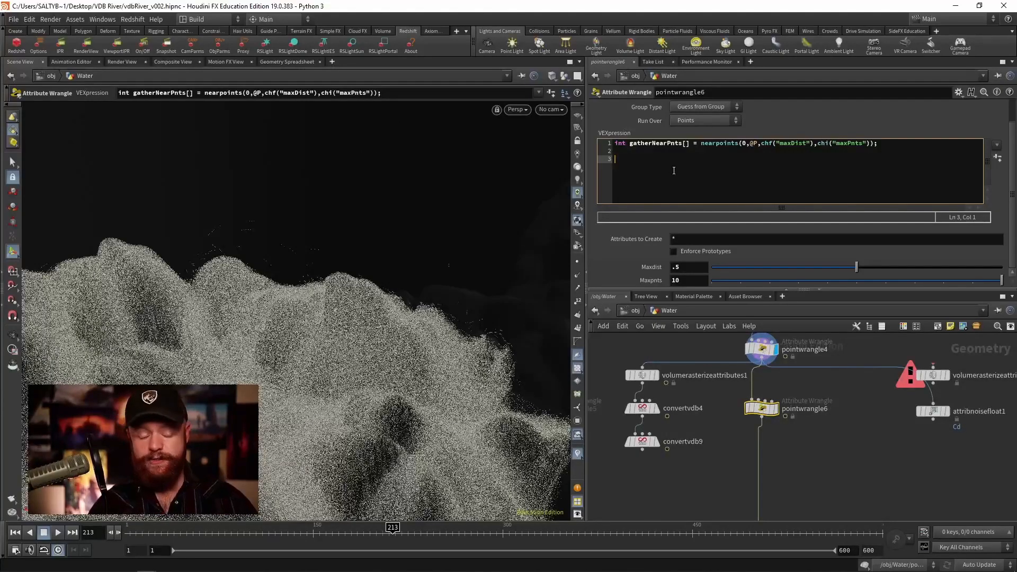
- Add float pscaleMult = len(gatherNearPnts); to store each point's neighbour count
text(len()
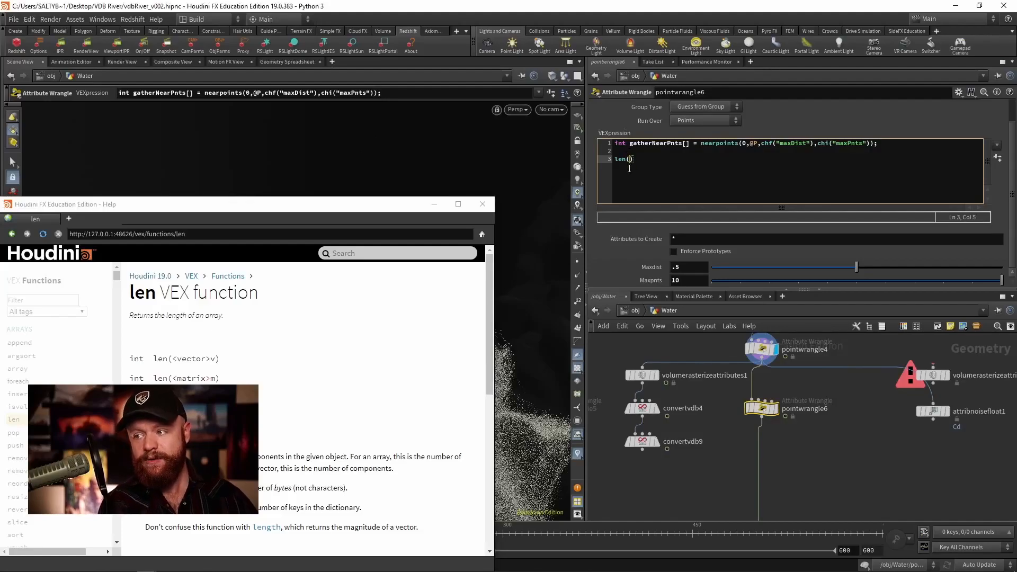
text(gatherL)
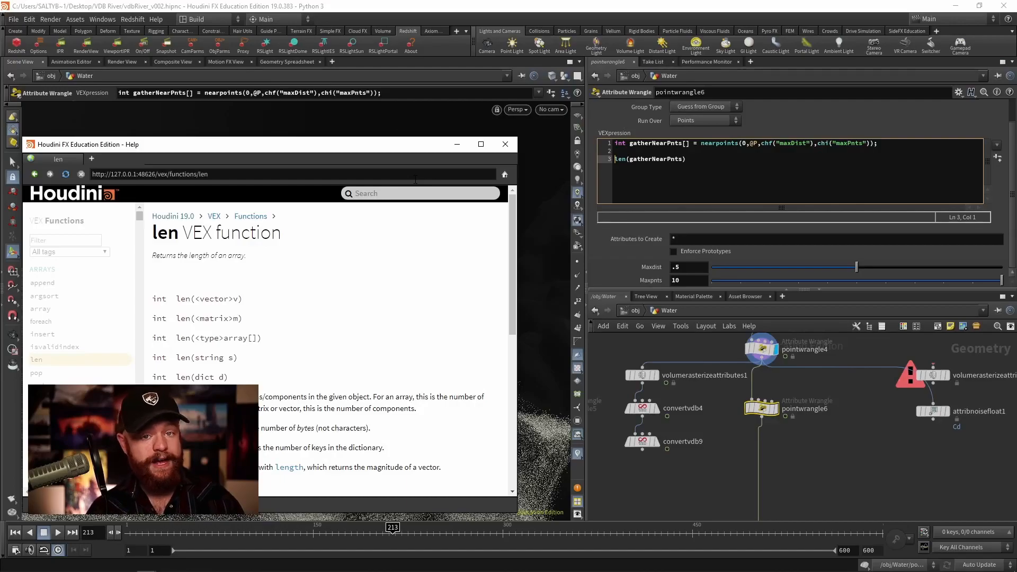
text(float pscaleMult =)
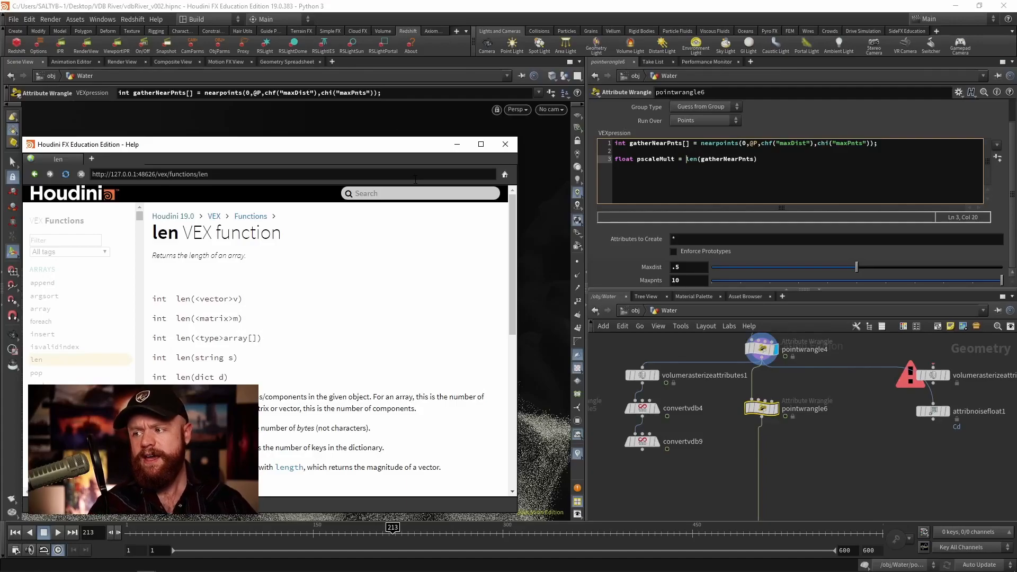
text(;)
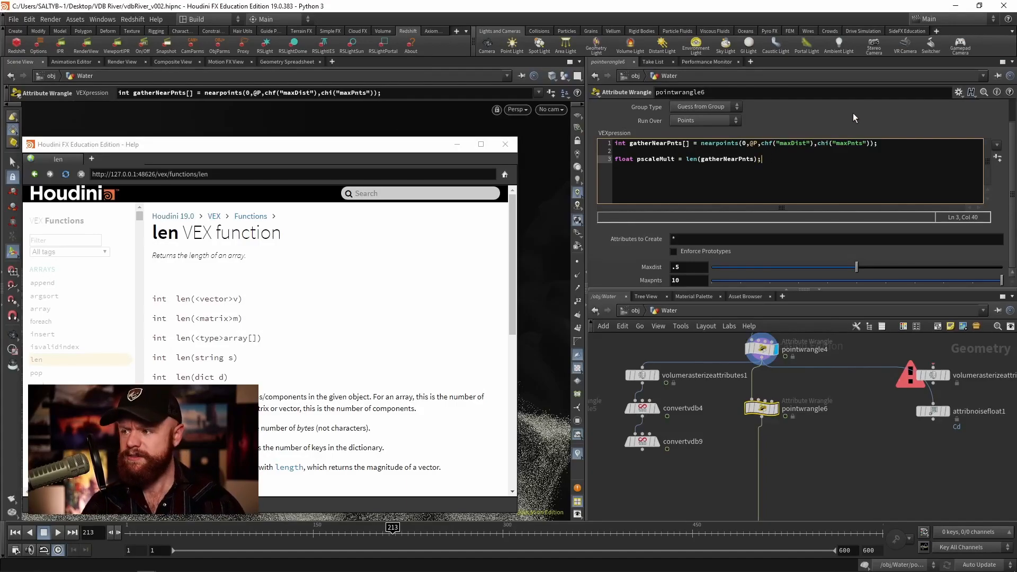
key(Return)
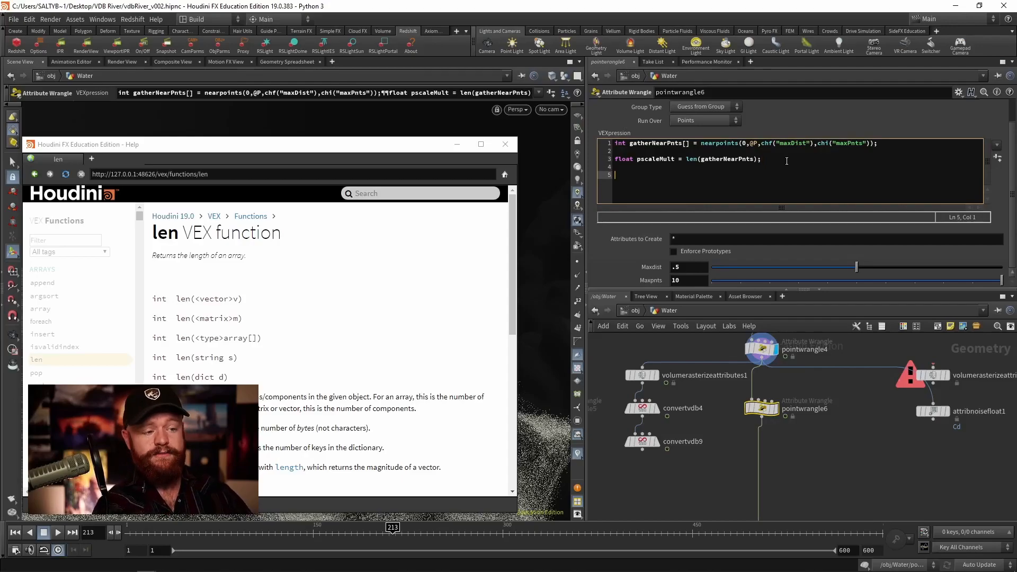
text(@pscale)
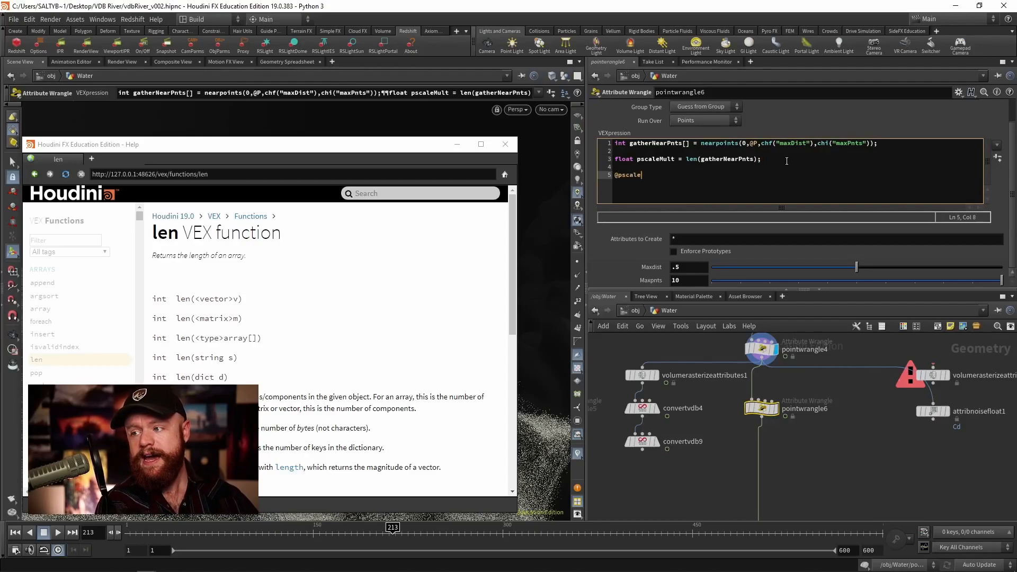
text(*= p)
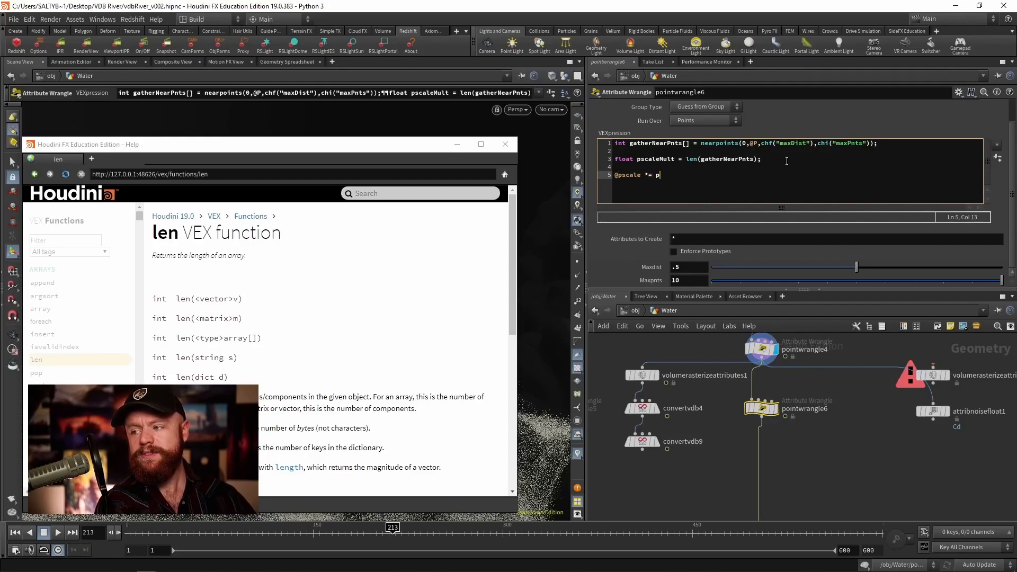
text(scaleMult;)
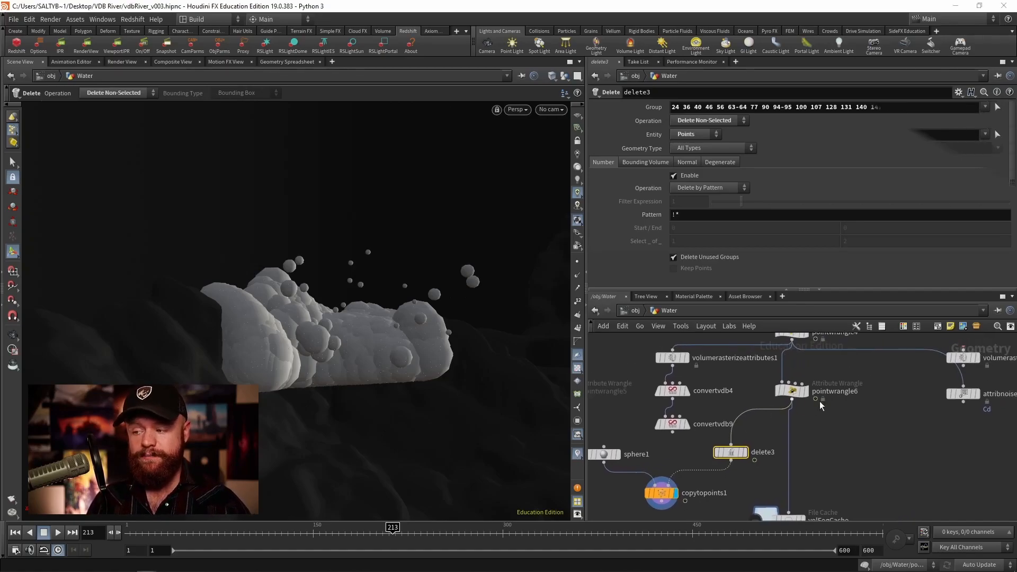
- Review the copytopoints sphere preview, then return to the wrangle to edit its pscale line
click(660, 493)
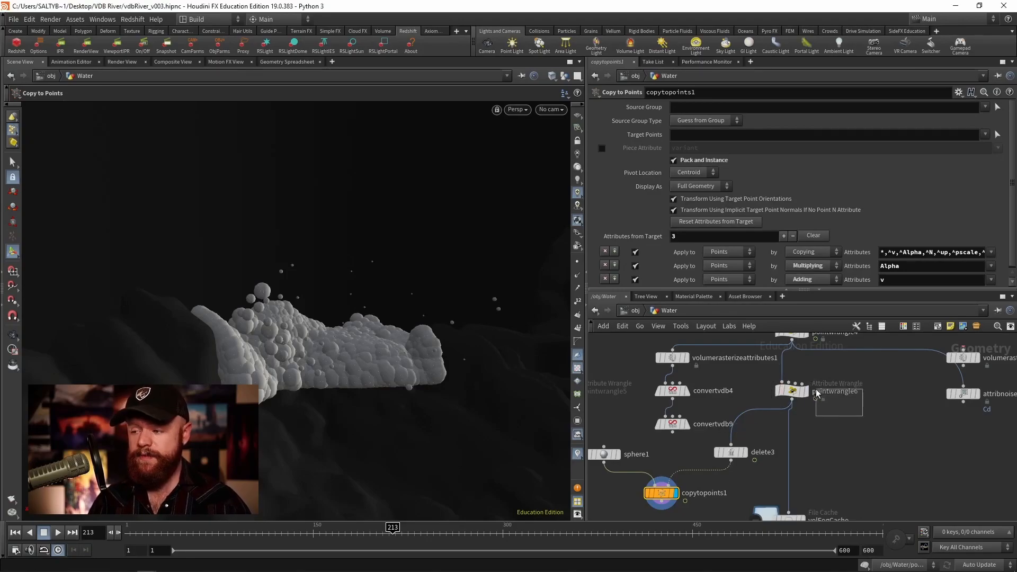
click(791, 391)
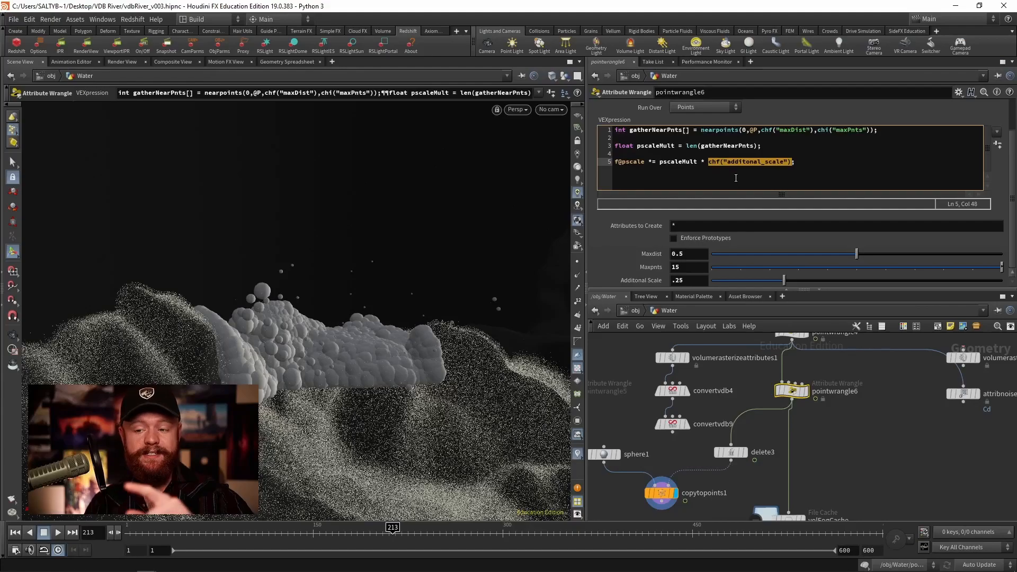
mouse_move(332, 356)
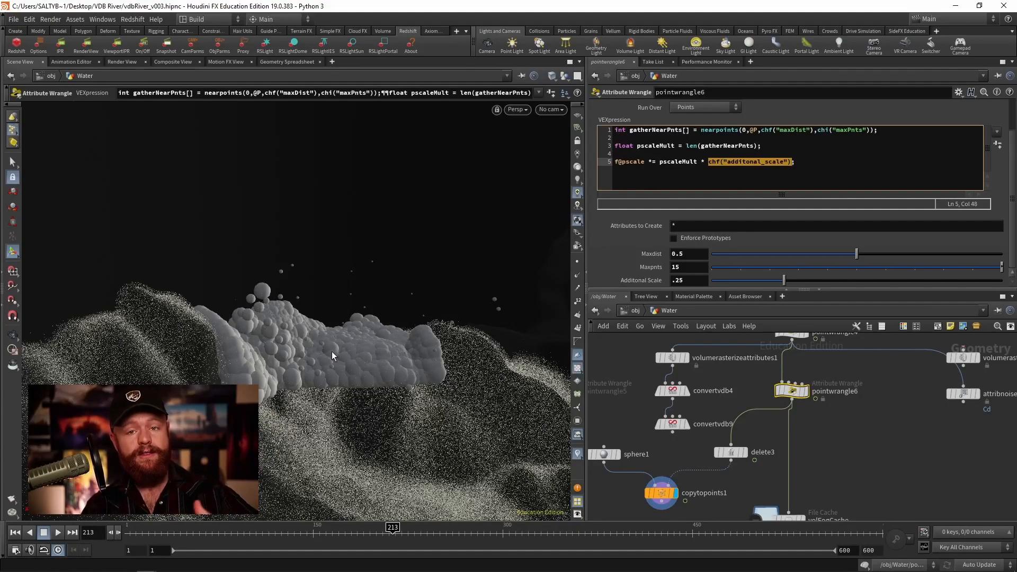
mouse_move(369, 266)
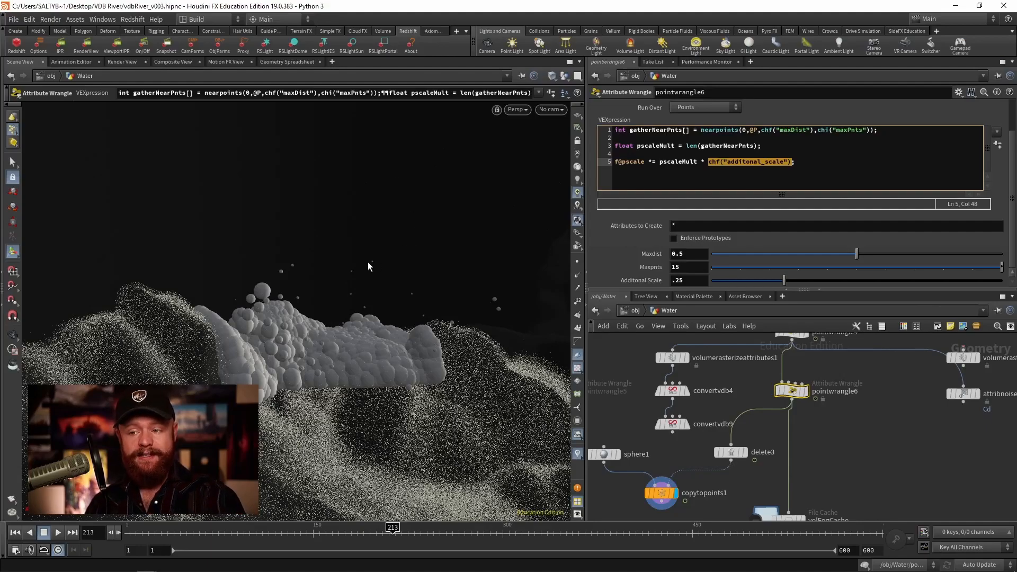
mouse_move(660, 359)
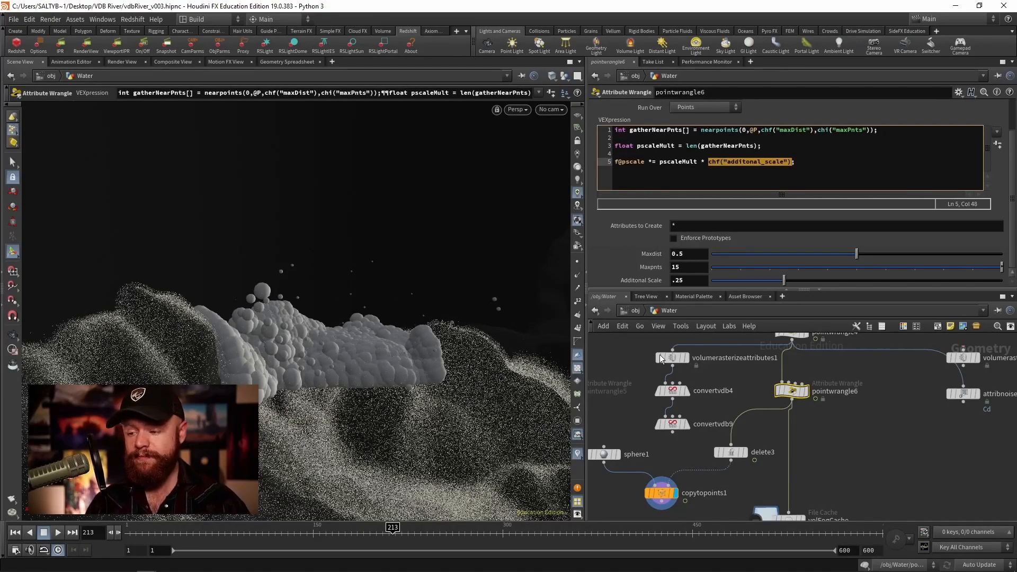
mouse_move(681, 447)
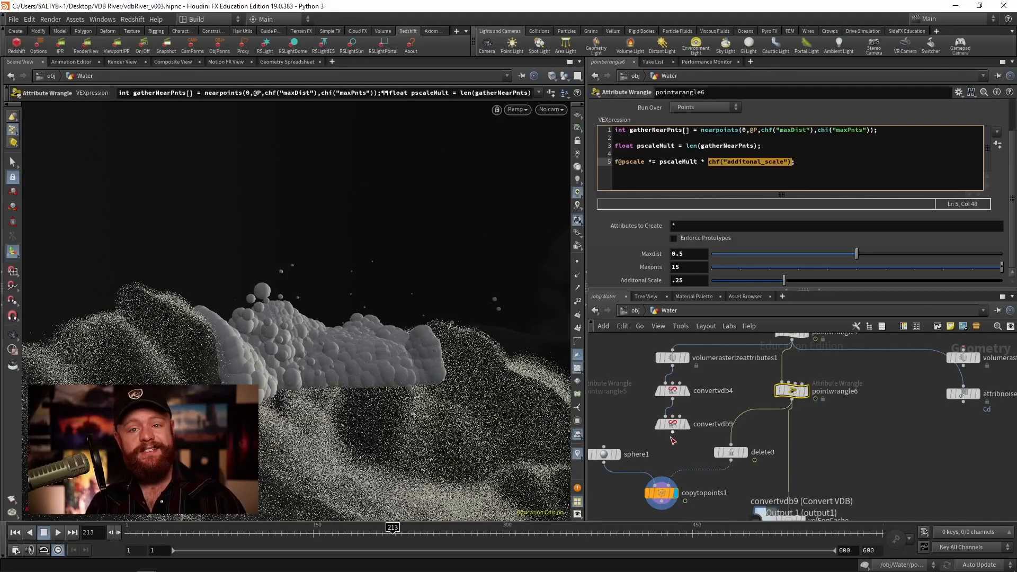
mouse_move(658, 447)
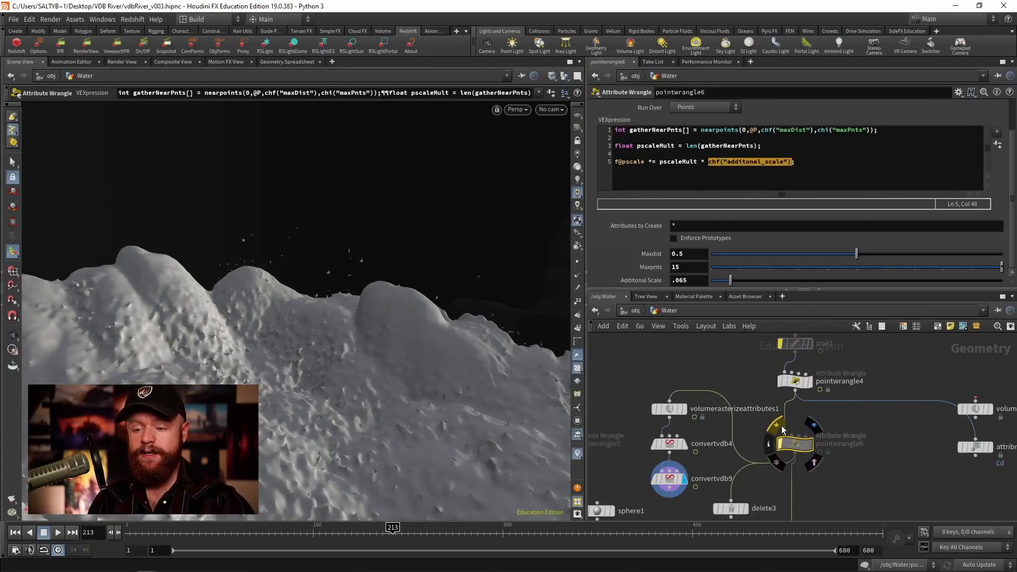
mouse_move(782, 428)
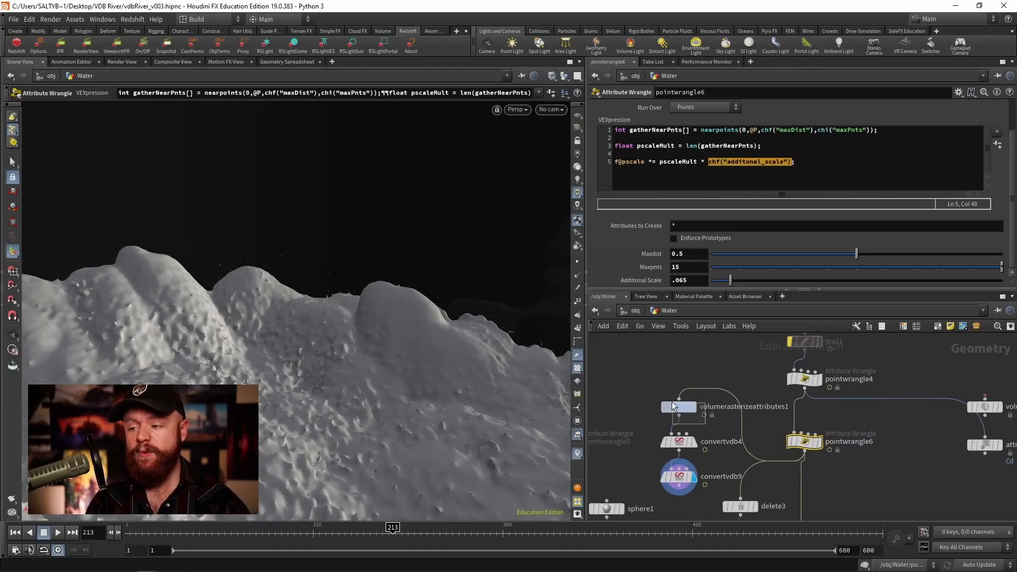
- Show volumerasterizeattributes1's Rasterization settings and enter 2 in a voxel parameter
click(678, 406)
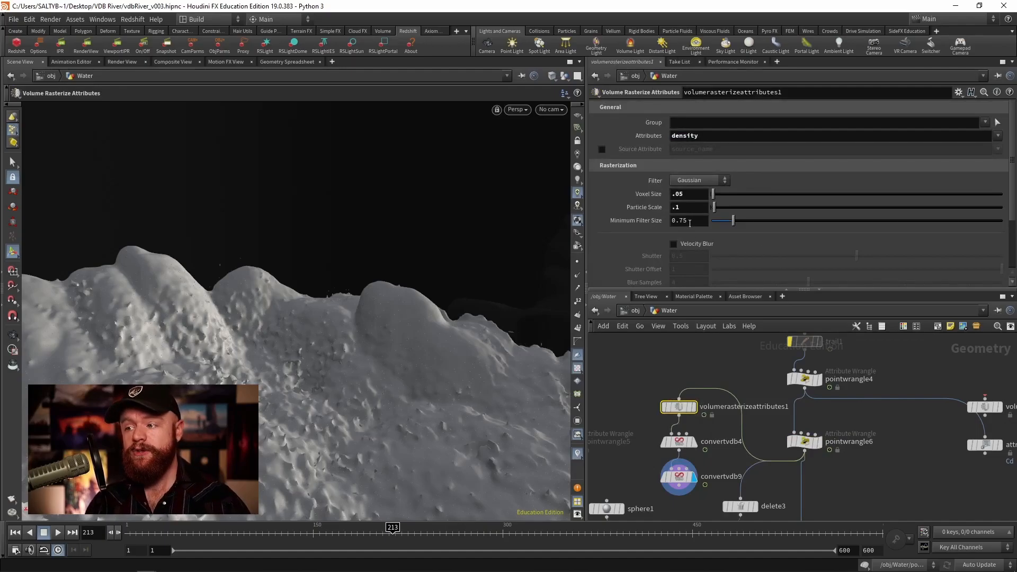
text(2)
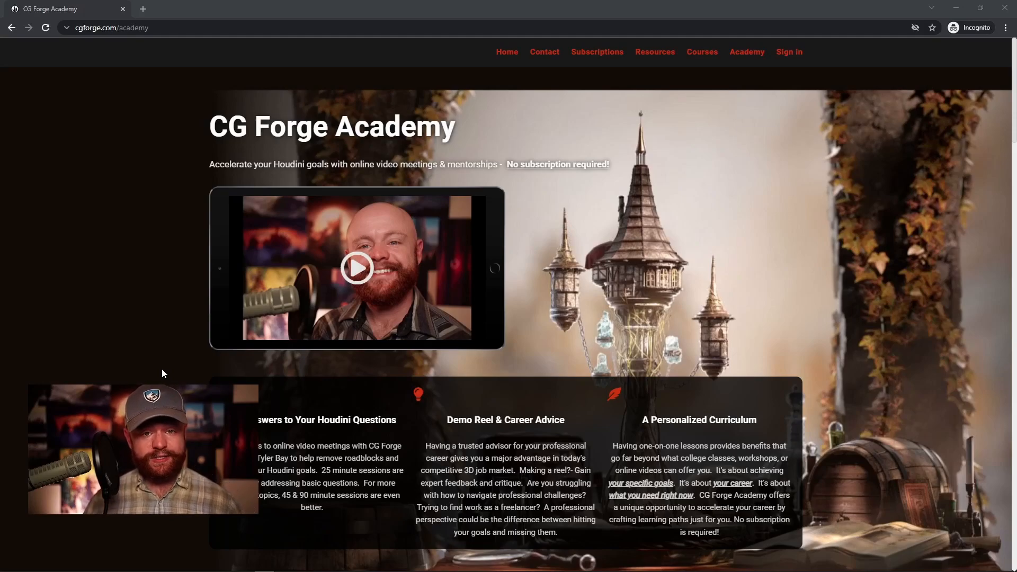
mouse_move(126, 336)
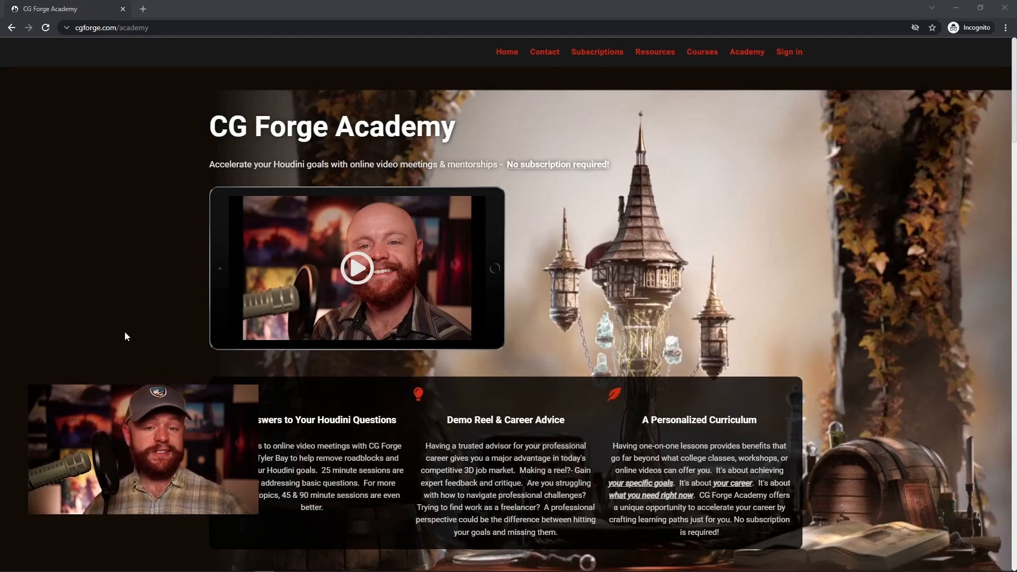
mouse_move(89, 329)
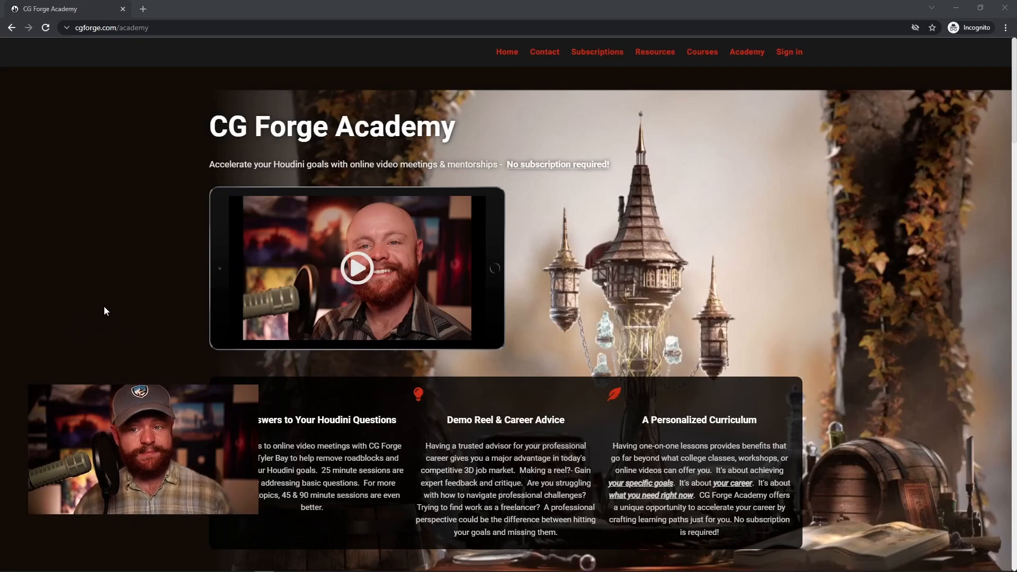
mouse_move(113, 272)
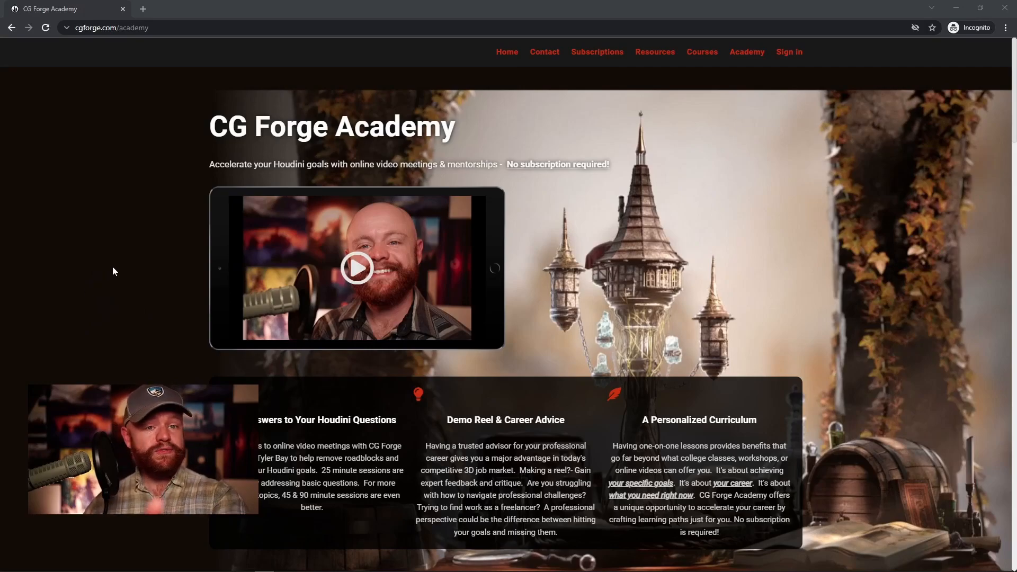
mouse_move(102, 268)
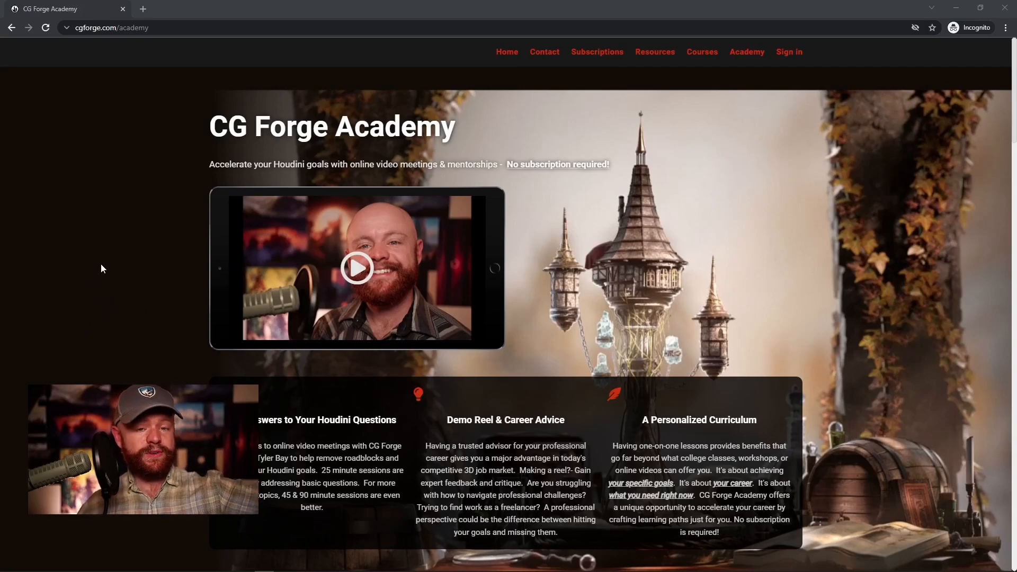
mouse_move(110, 270)
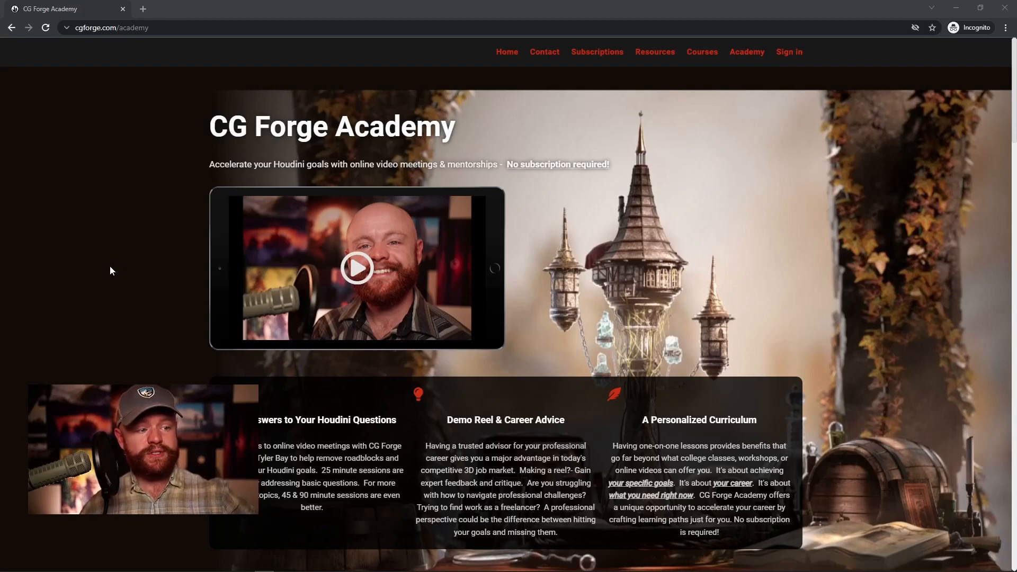